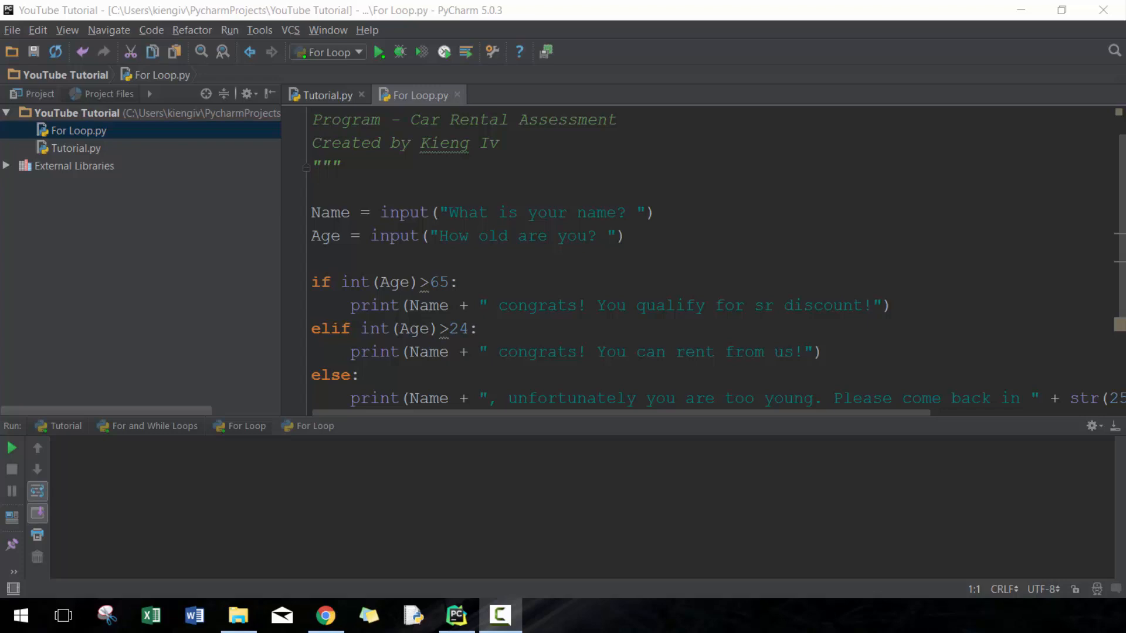
{"action": "mouse_move", "coordinate": [641, 282]}
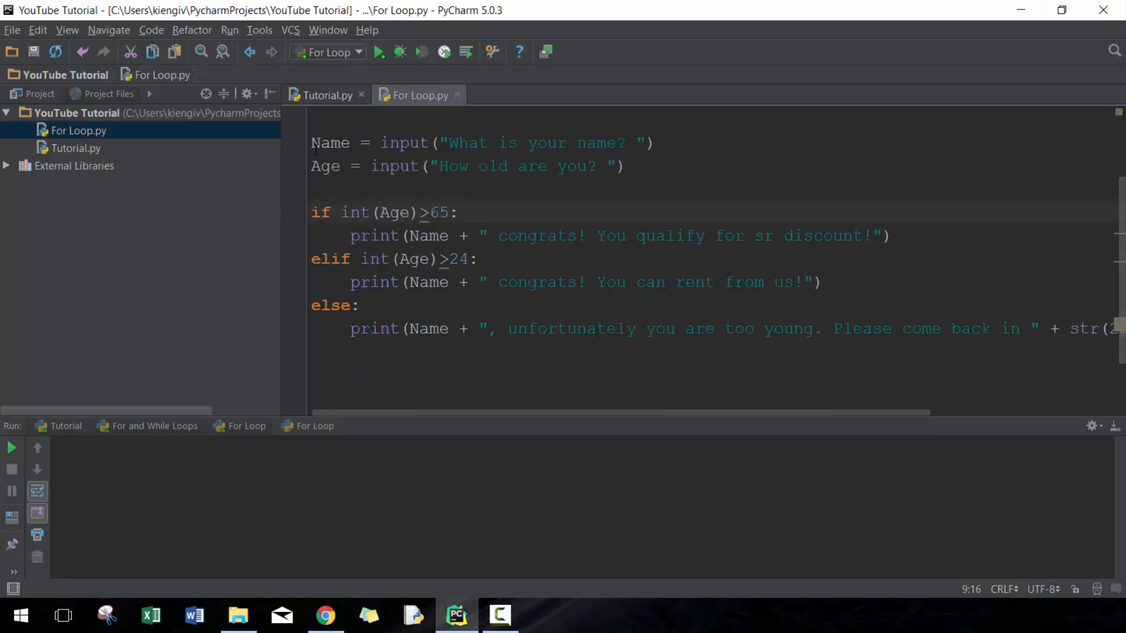
{"action": "mouse_move", "coordinate": [411, 300]}
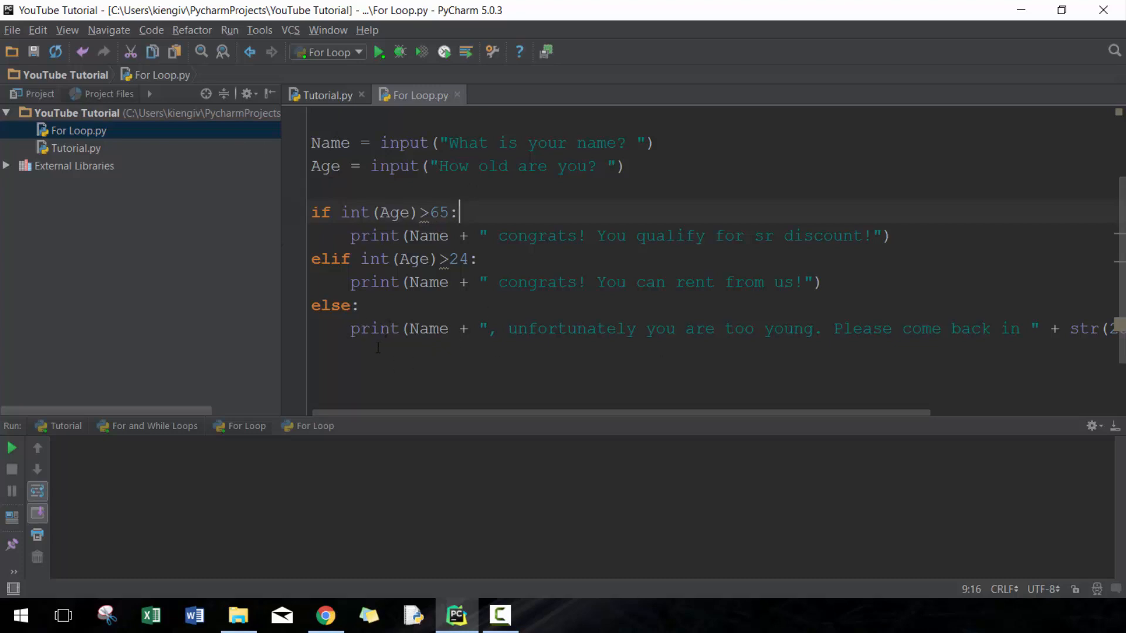
- Duplicate the name-and-age rental check block in For Loop.py and review the copies
{"action": "key", "text": "ctrl+a"}
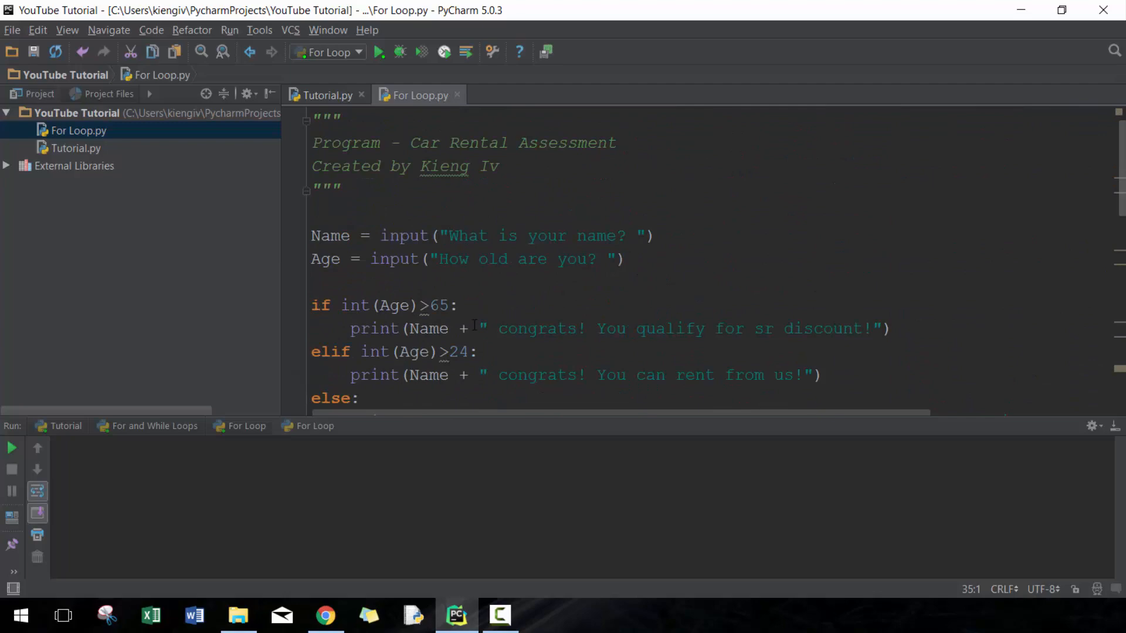
{"action": "scroll", "scroll_direction": "down", "scroll_amount": 3}
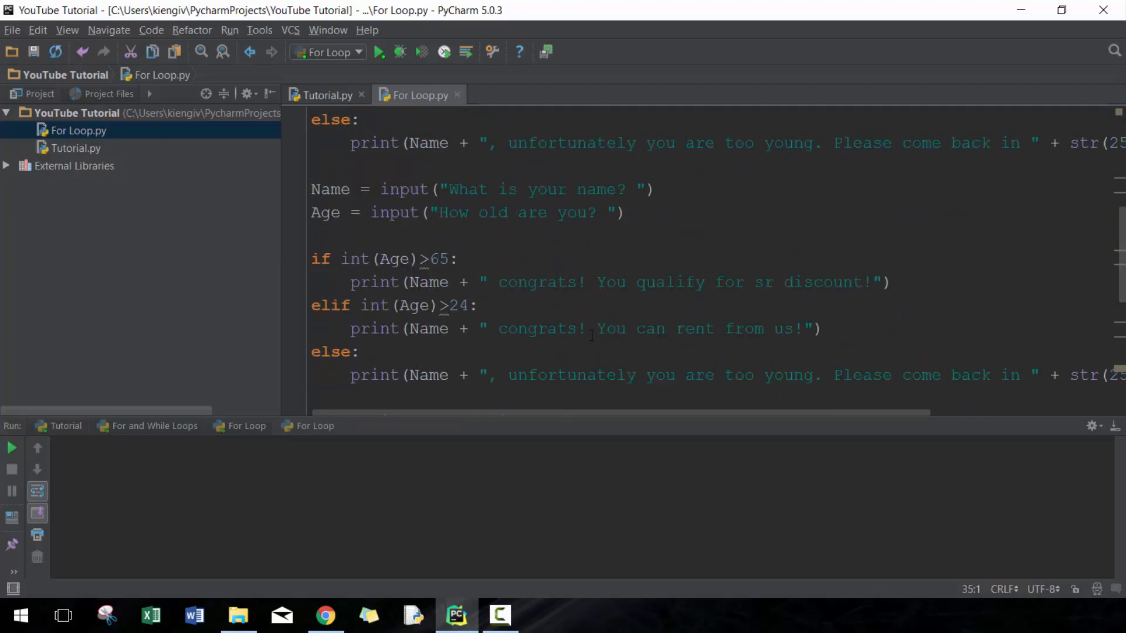
{"action": "scroll", "scroll_direction": "down", "scroll_amount": 3}
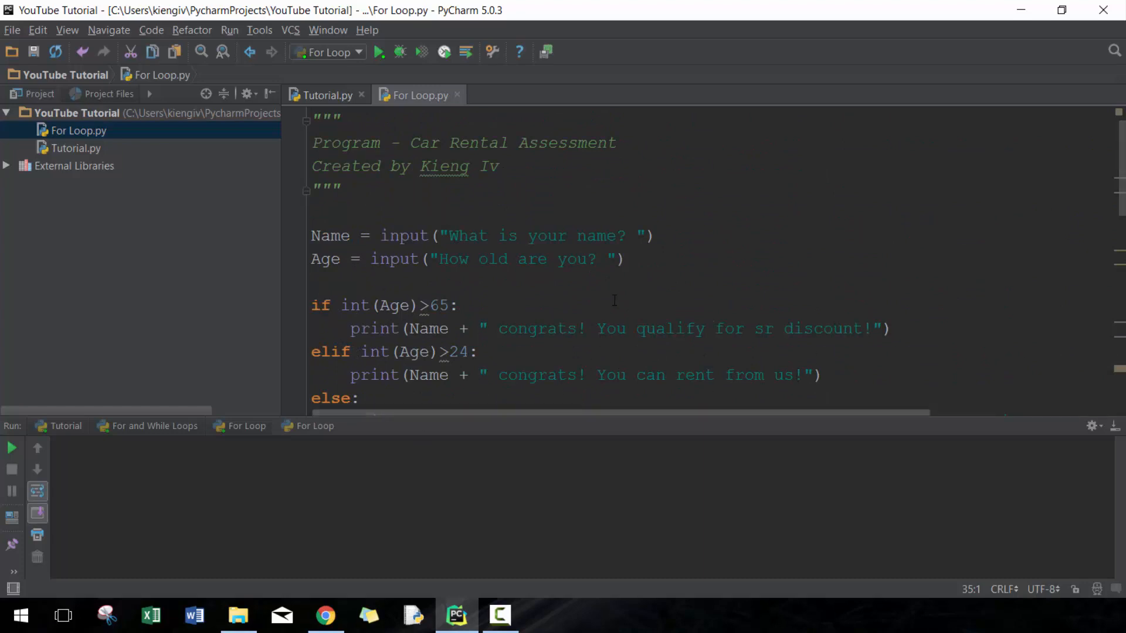
{"action": "scroll", "scroll_direction": "down", "scroll_amount": 3}
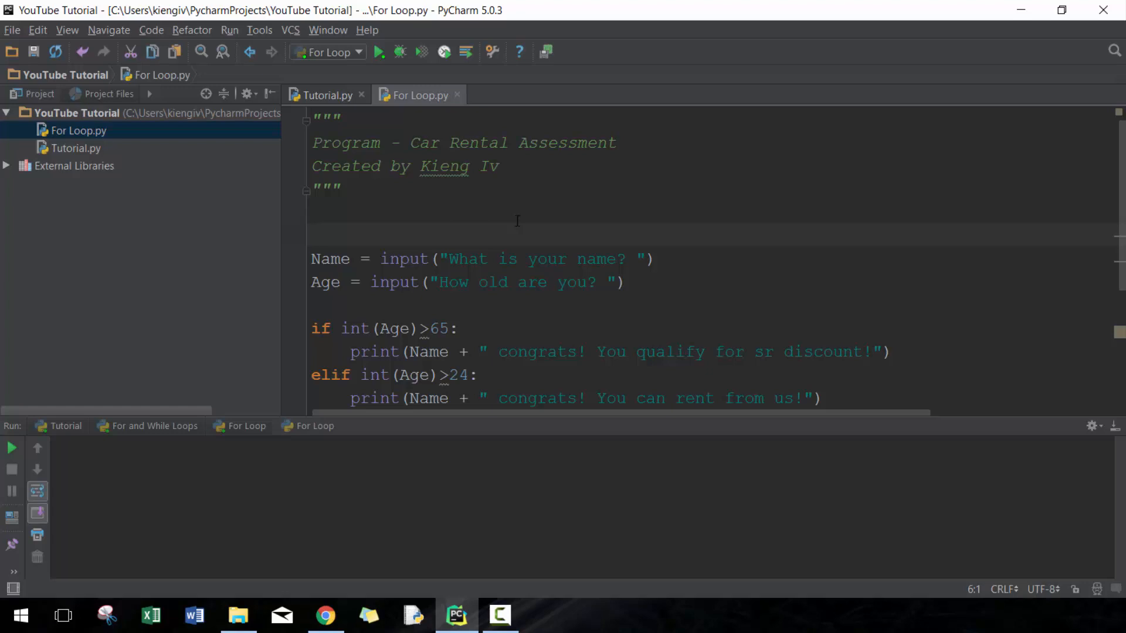
- Write the loop header for i in range(1,4) on the blank line above Name = input
{"action": "type", "text": "for"}
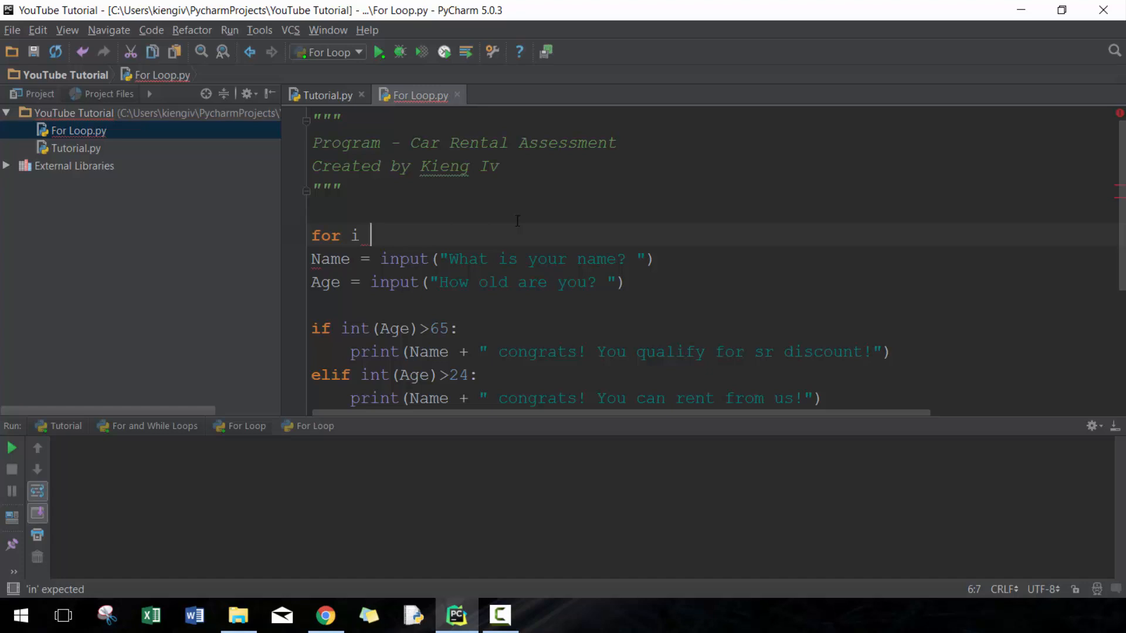
{"action": "type", "text": "in"}
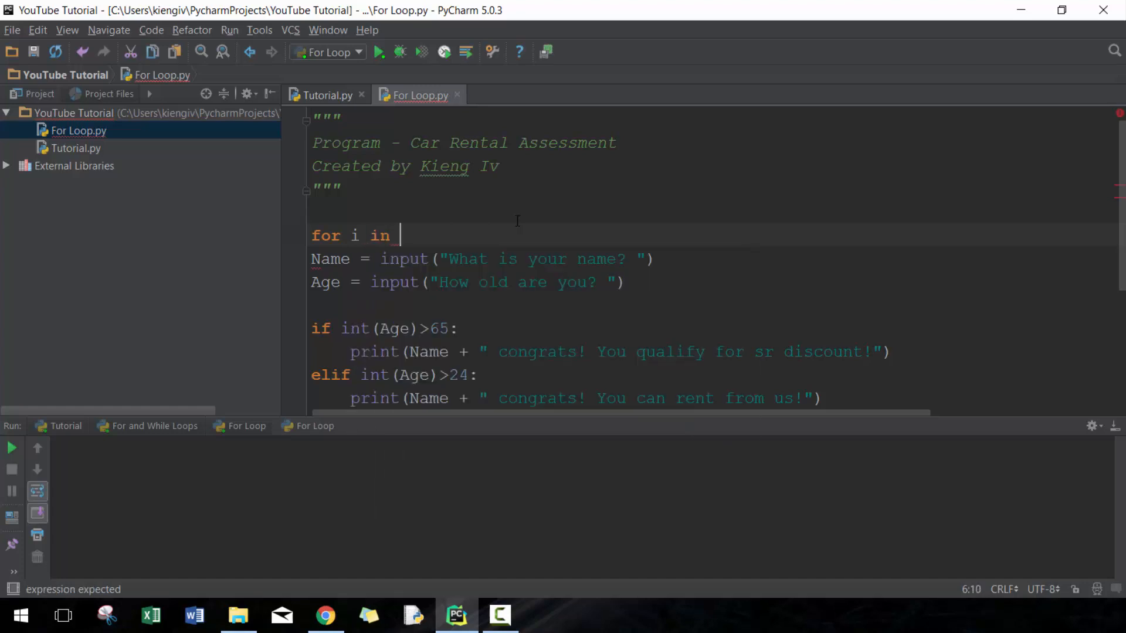
{"action": "type", "text": "range()"}
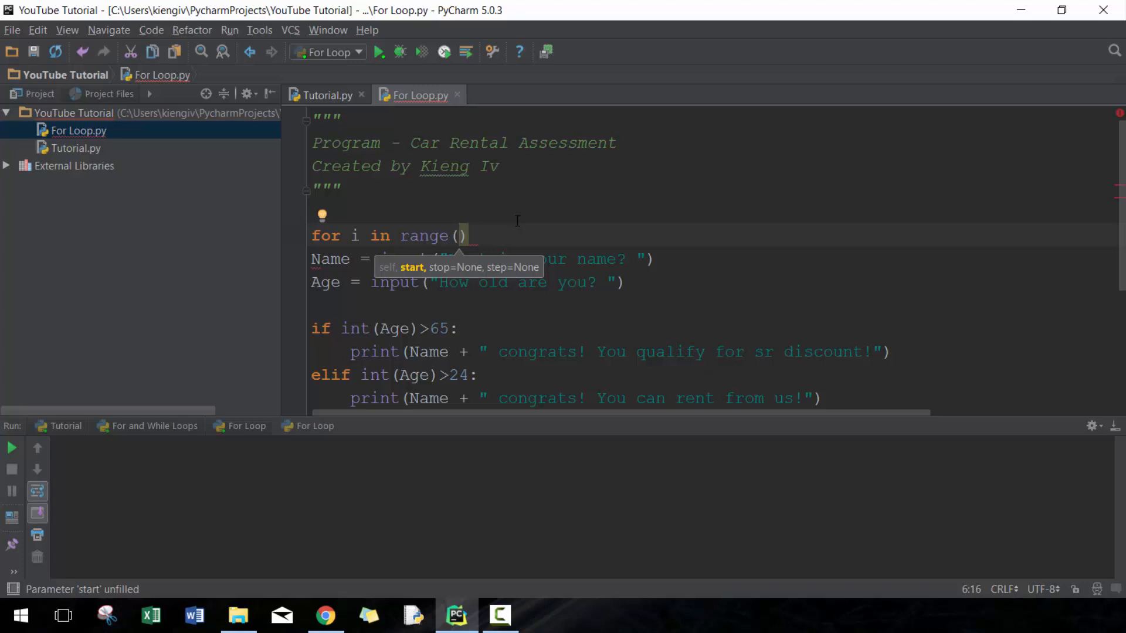
{"action": "type", "text": "1,"}
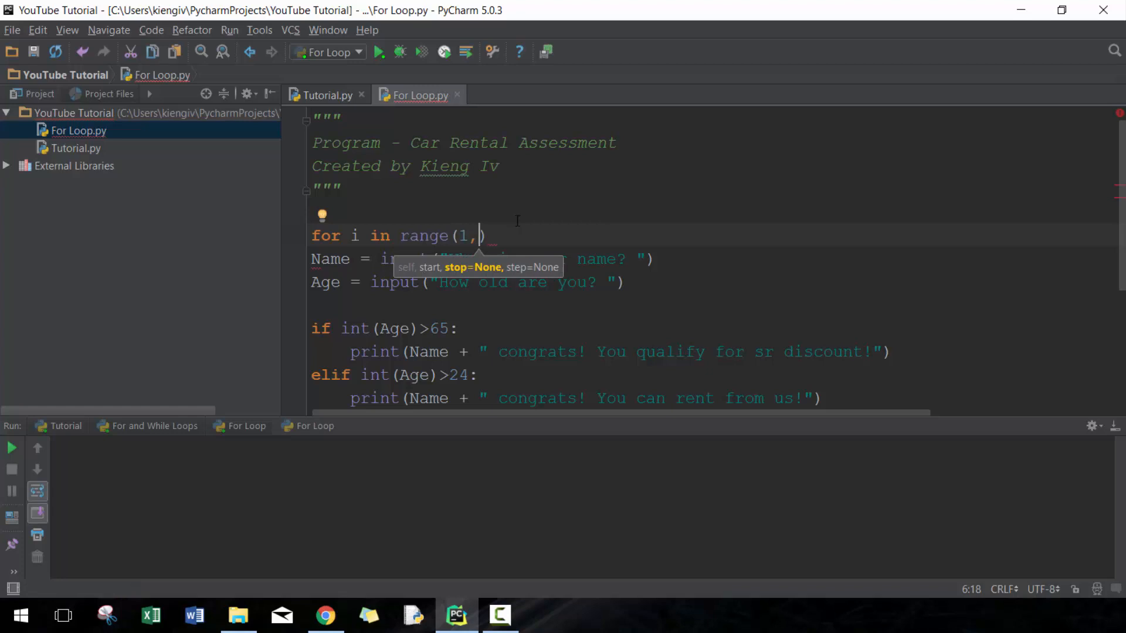
{"action": "type", "text": "4"}
{"action": "type", "text": "1"}
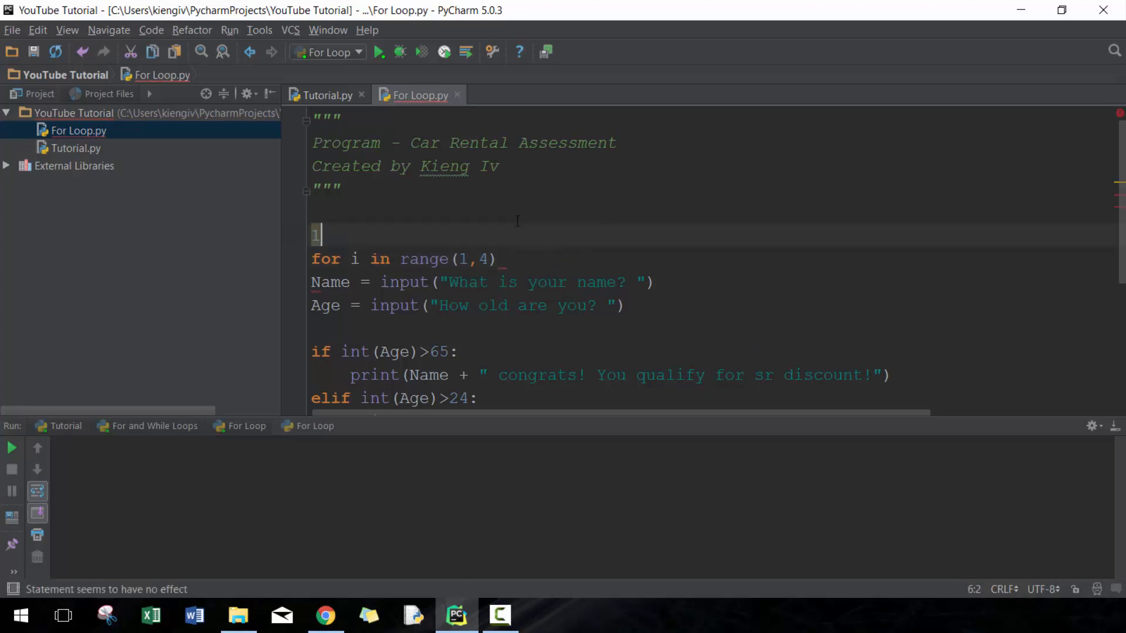
- Remove the stray 1 and jot the note first condition<=number<last condition
{"action": "key", "text": "BackSpace"}
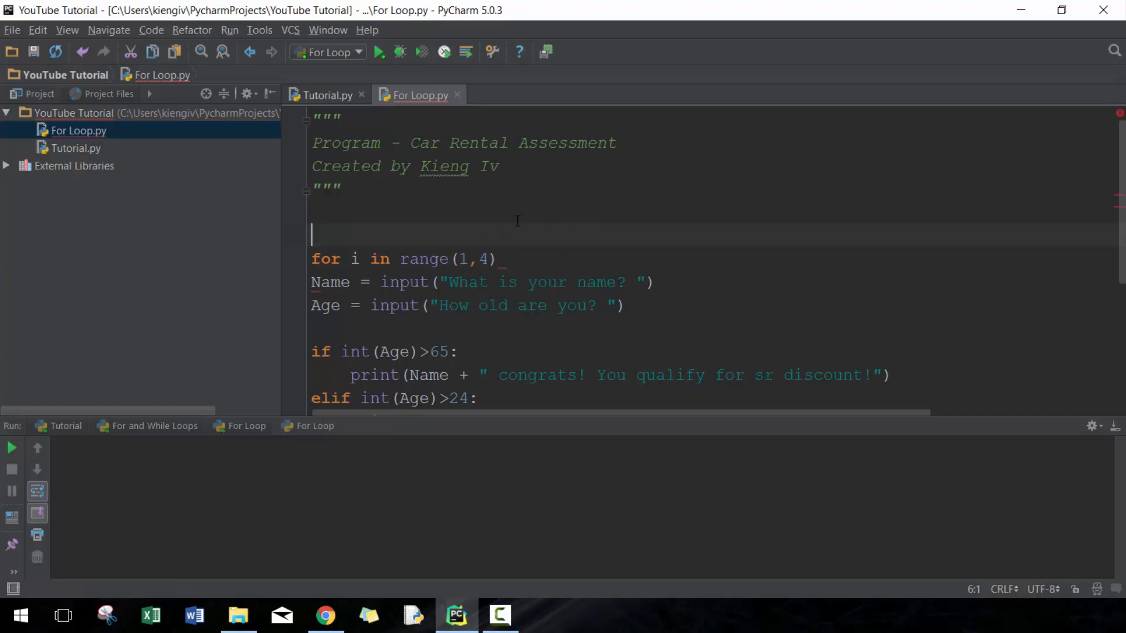
{"action": "type", "text": "first condot"}
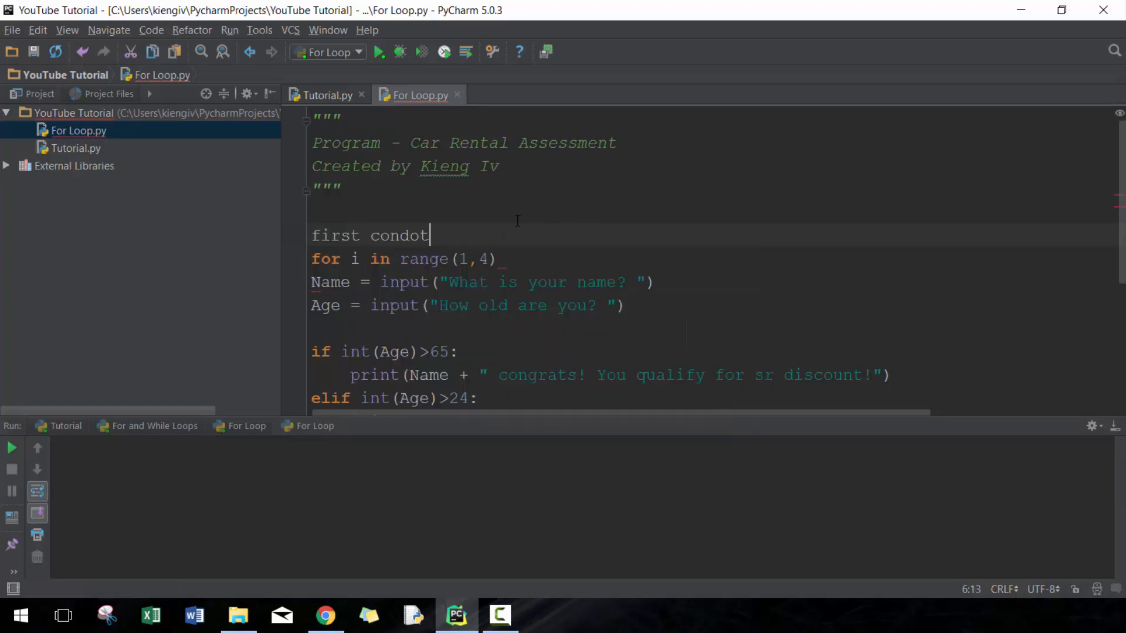
{"action": "type", "text": "ition<"}
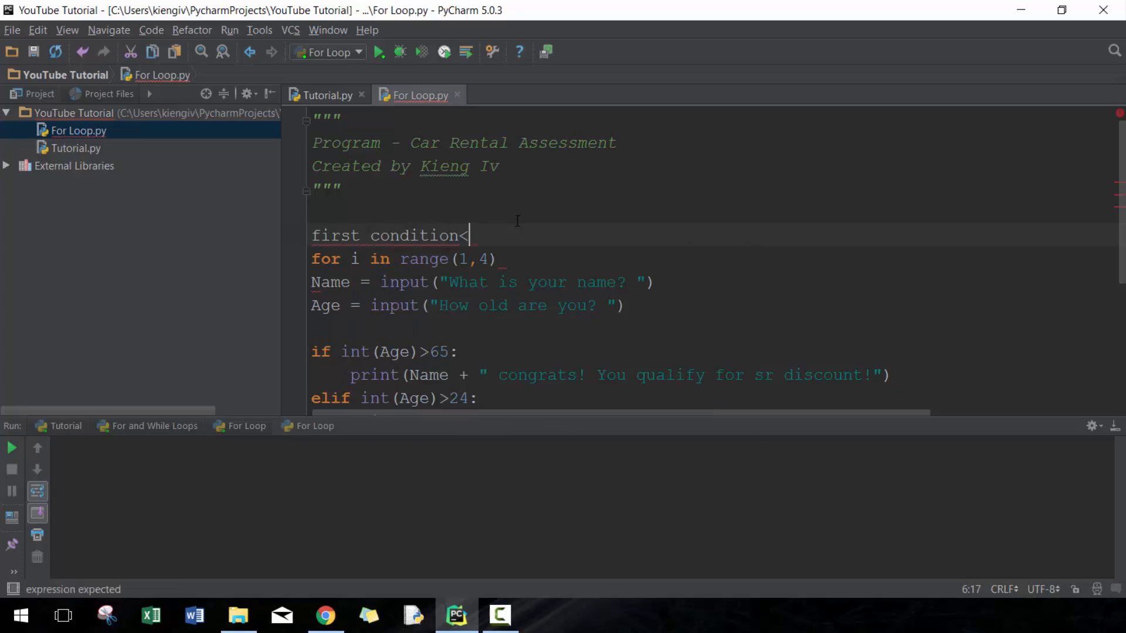
{"action": "type", "text": "="}
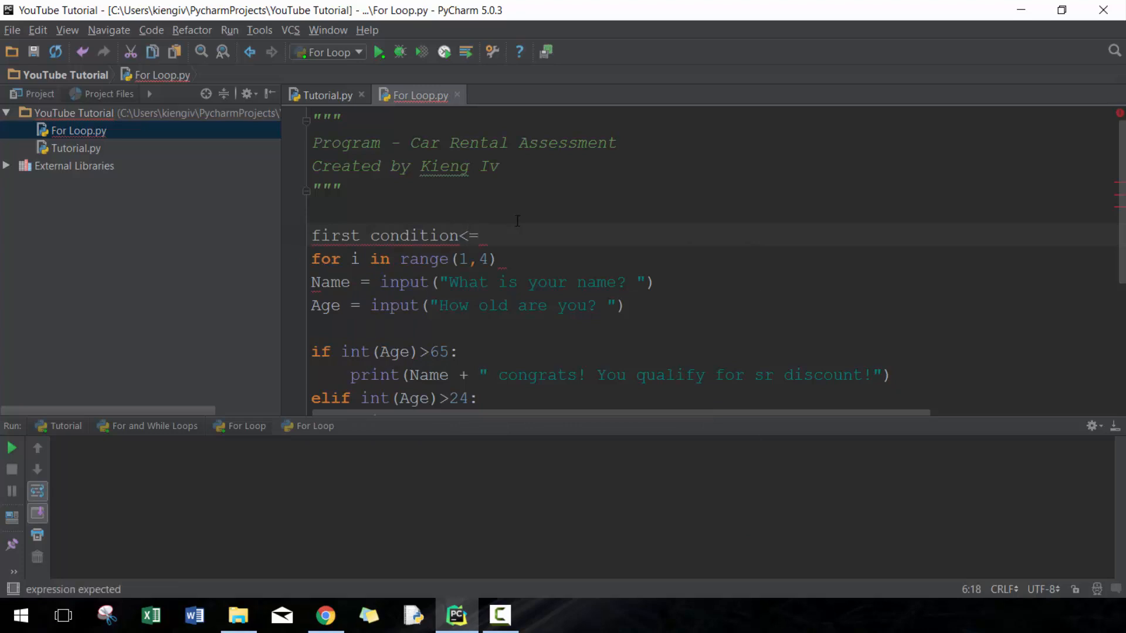
{"action": "type", "text": "number"}
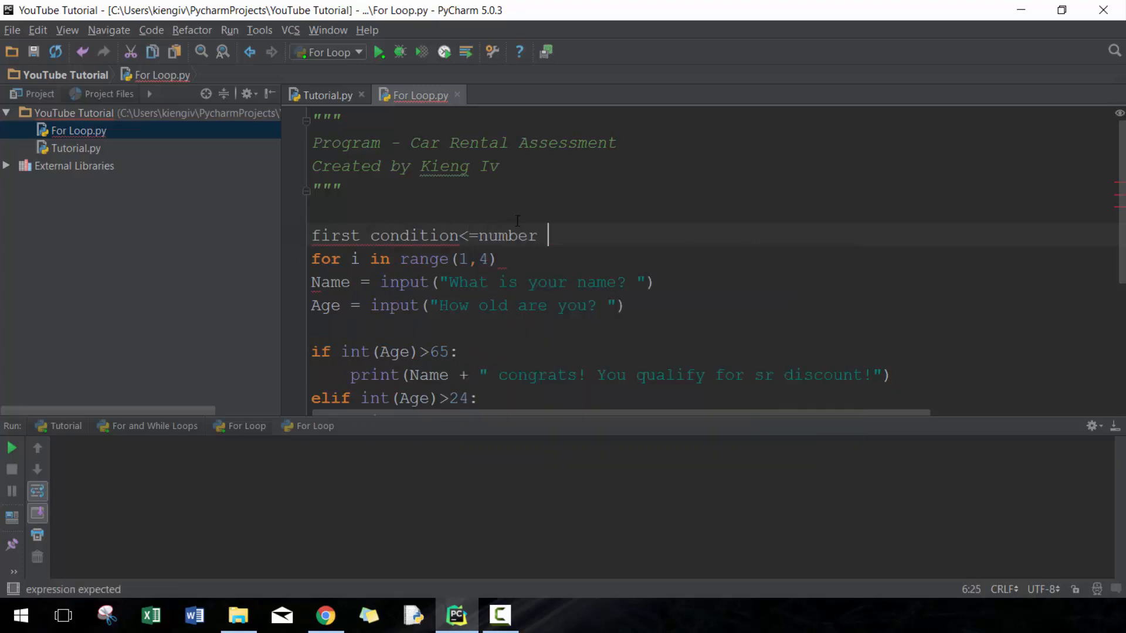
{"action": "type", "text": "<1"}
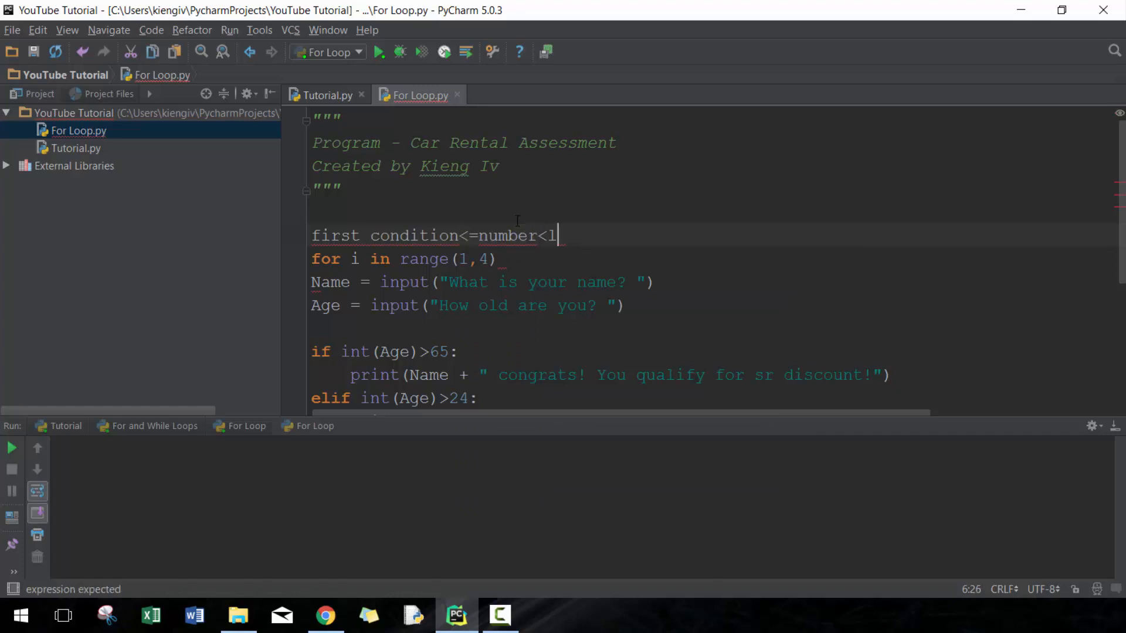
{"action": "type", "text": "ast conditio"}
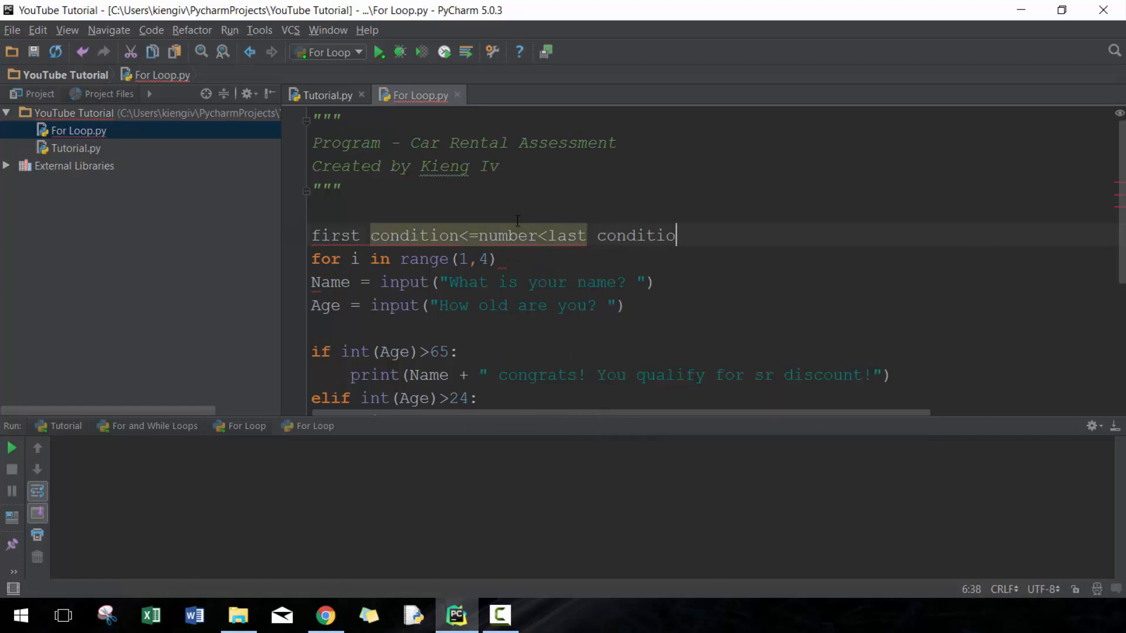
{"action": "type", "text": "n"}
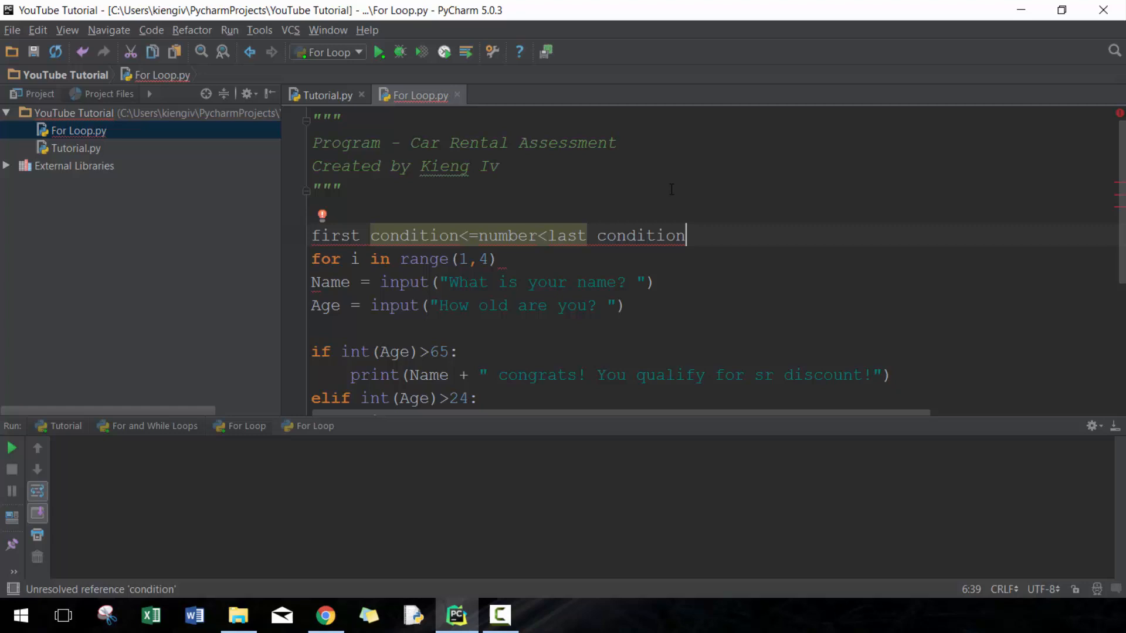
- Delete the temporary range explanation line so the loop header sits under the docstring
{"action": "left_click", "coordinate": [312, 235]}
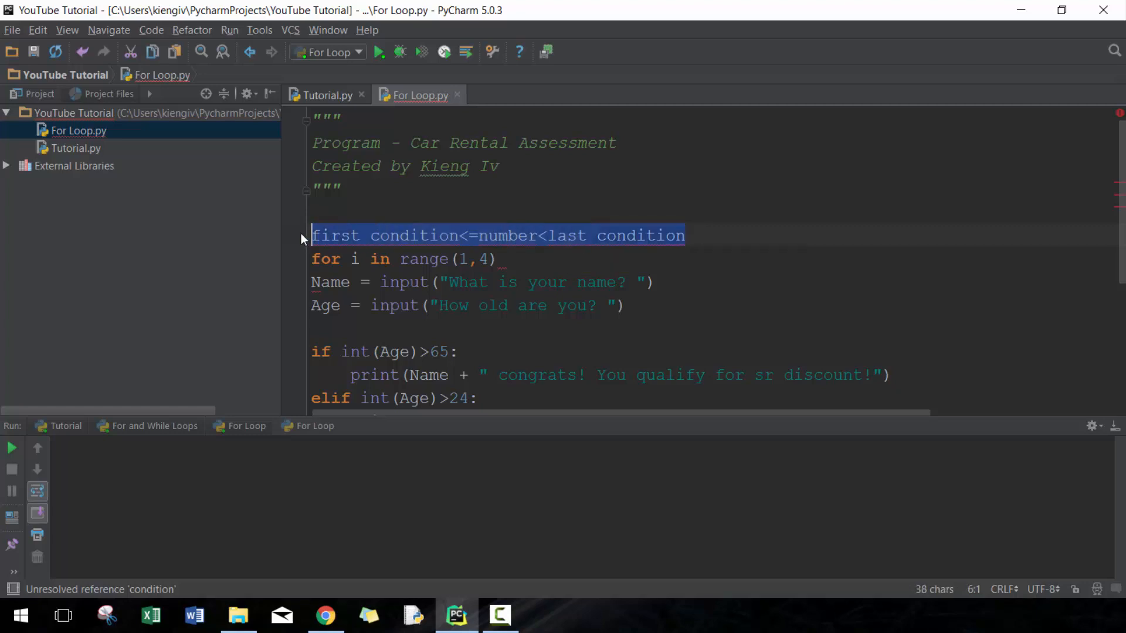
{"action": "key", "text": "Delete"}
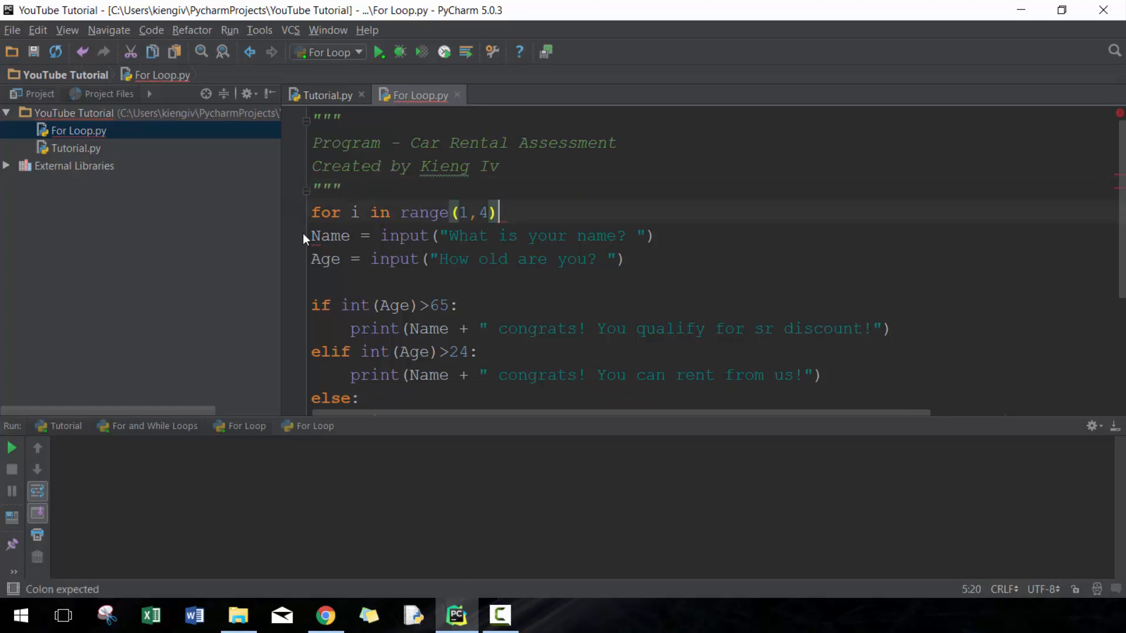
- End the header as for i in range(1,4): with the prompt and if/elif/else lines indented inside
{"action": "type", "text": ","}
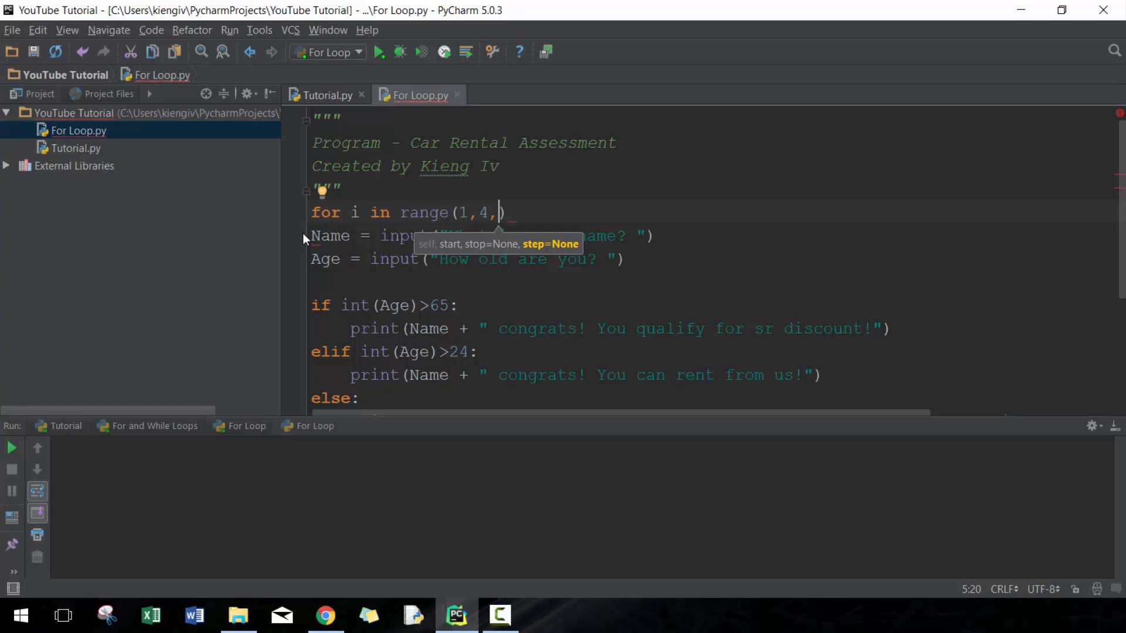
{"action": "key", "text": "BackSpace"}
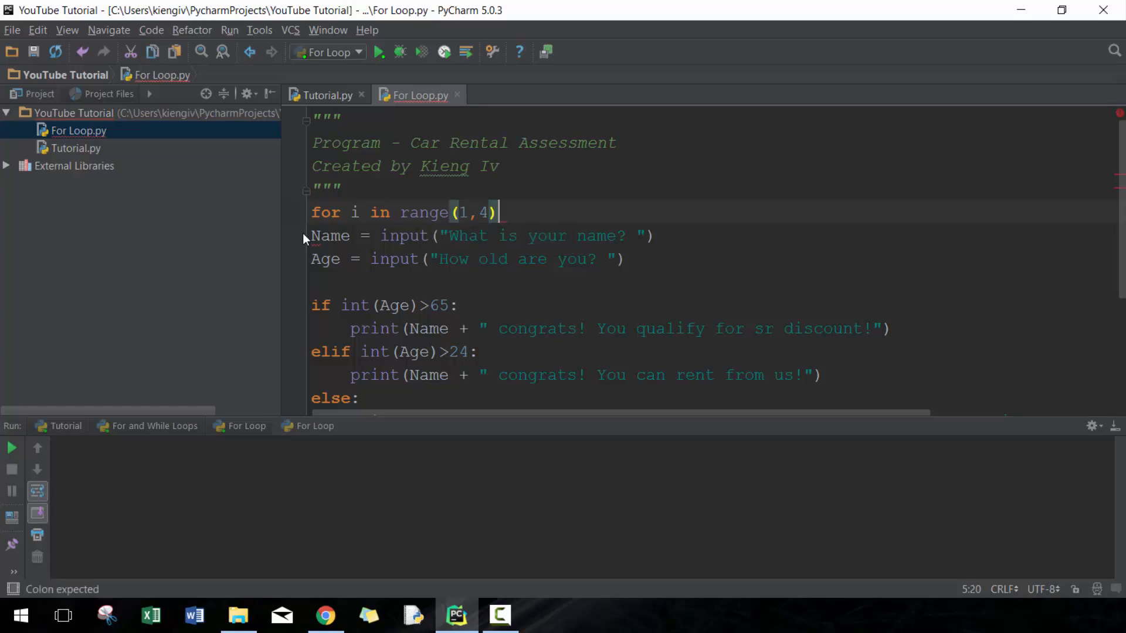
{"action": "type", "text": ":"}
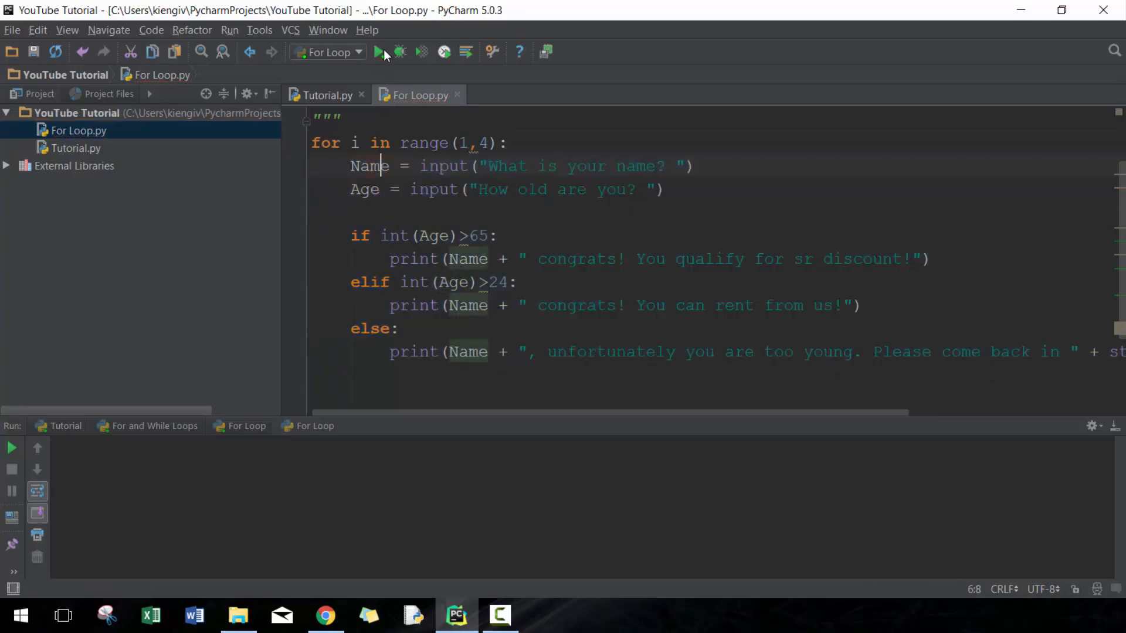
- Run For Loop.py and answer Kieng/19, Ahmed/26 and Sue/70 in the console
{"action": "left_click", "coordinate": [381, 51]}
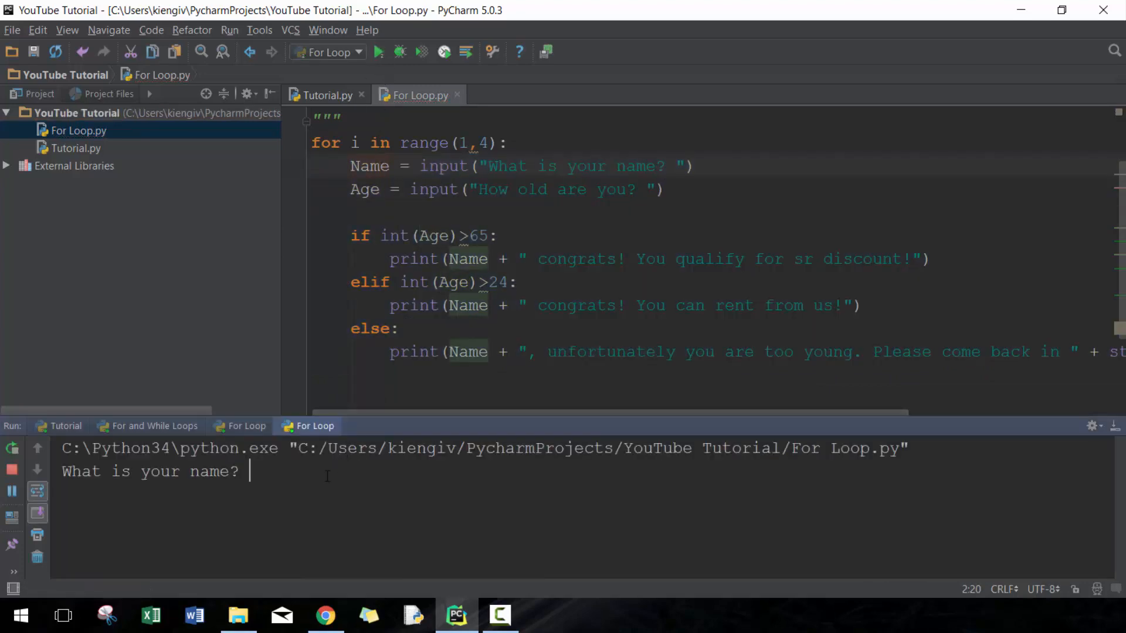
{"action": "type", "text": "Kieng"}
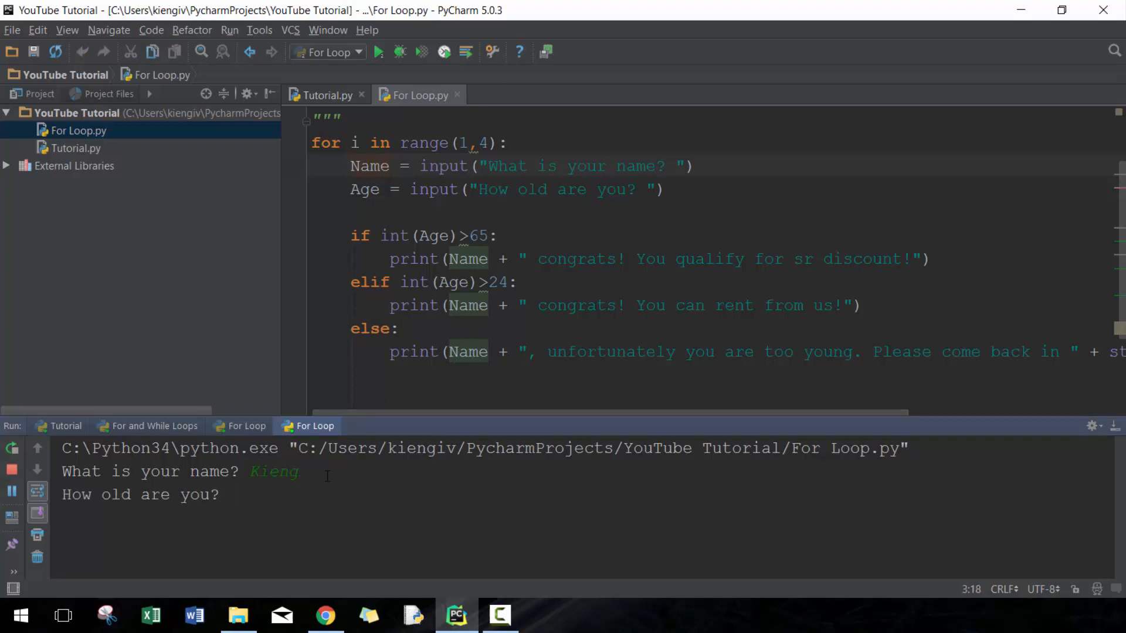
{"action": "type", "text": "19"}
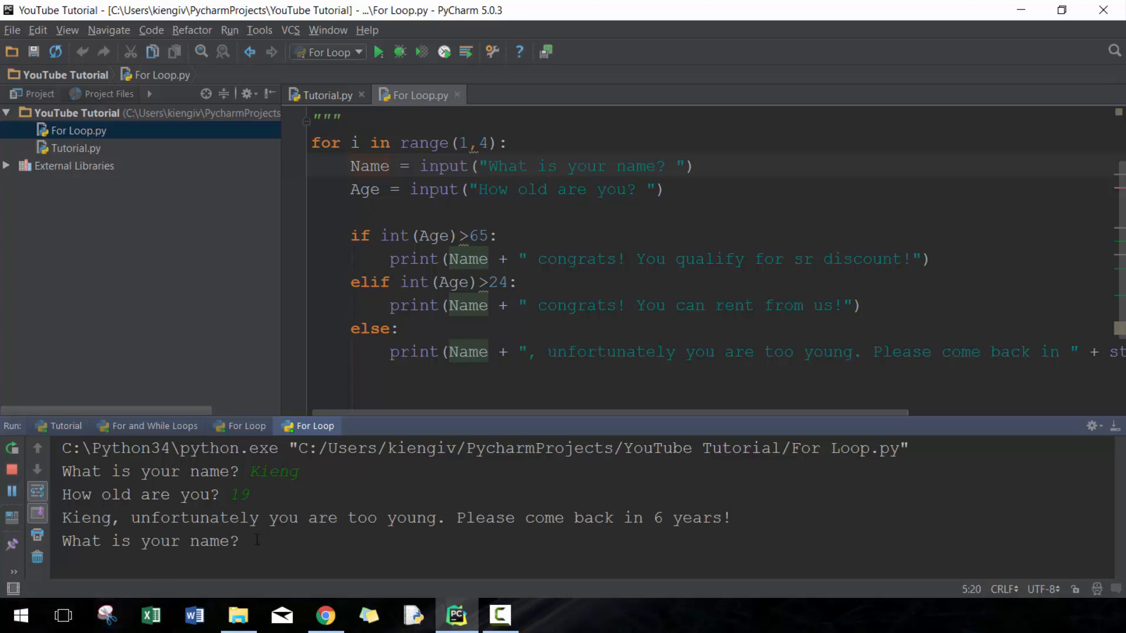
{"action": "type", "text": "Ahmed"}
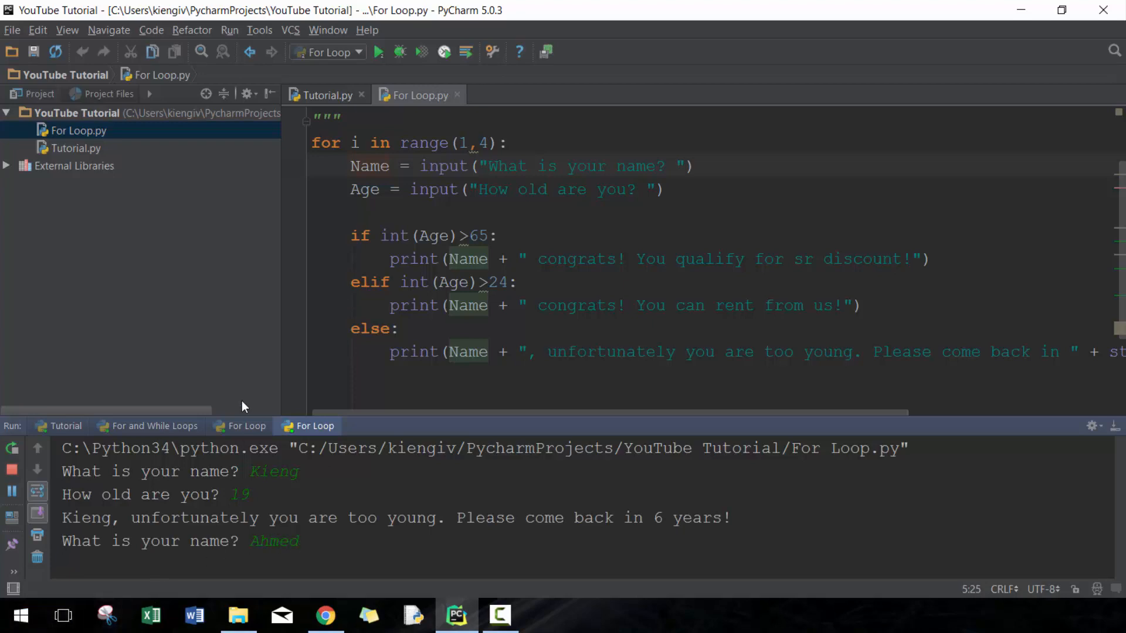
{"action": "key", "text": "Enter"}
{"action": "type", "text": "26"}
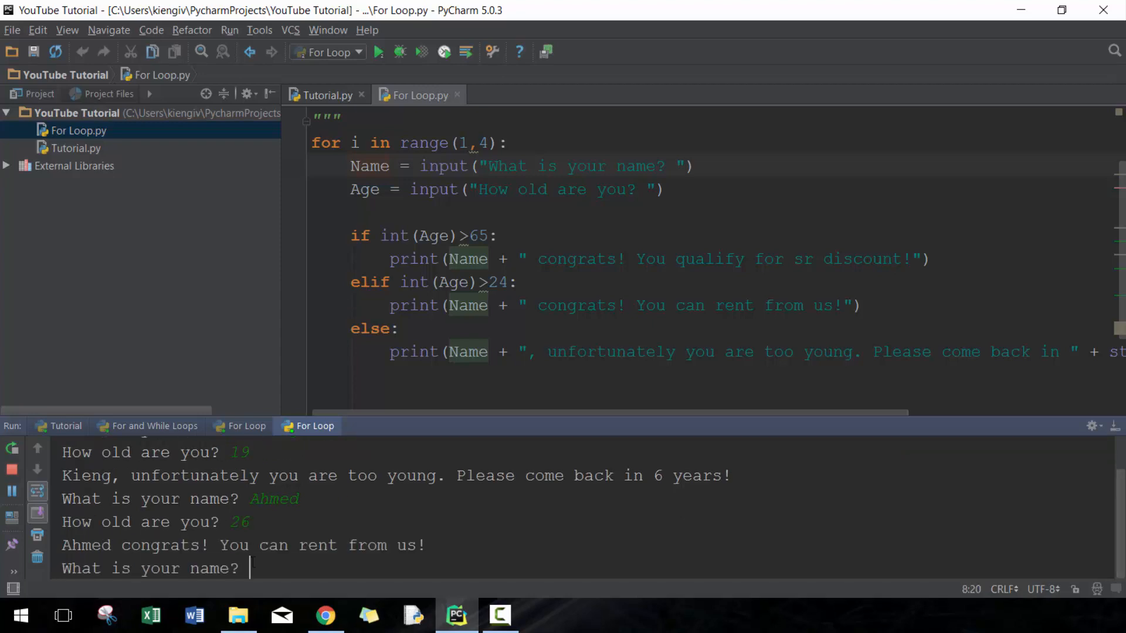
{"action": "type", "text": "Sue"}
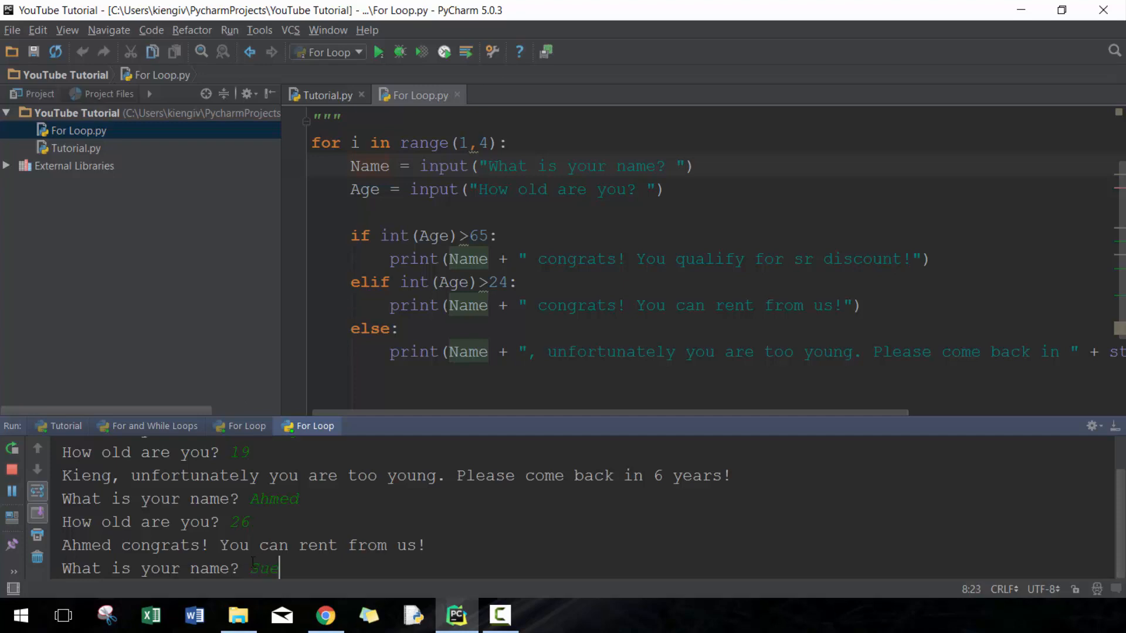
{"action": "key", "text": "Enter"}
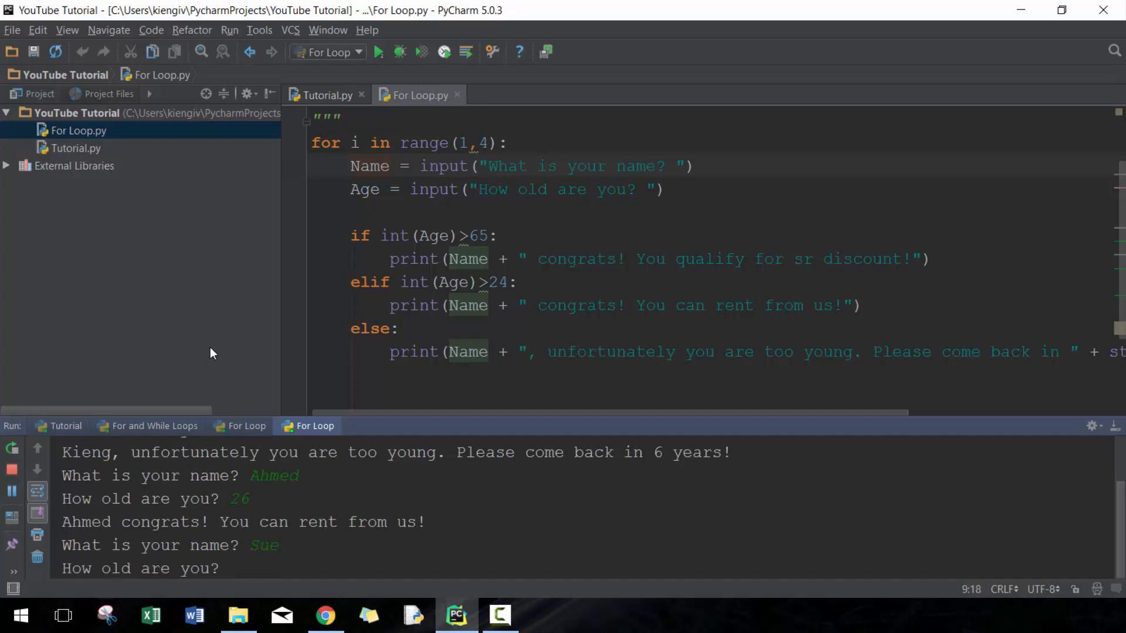
{"action": "type", "text": "70"}
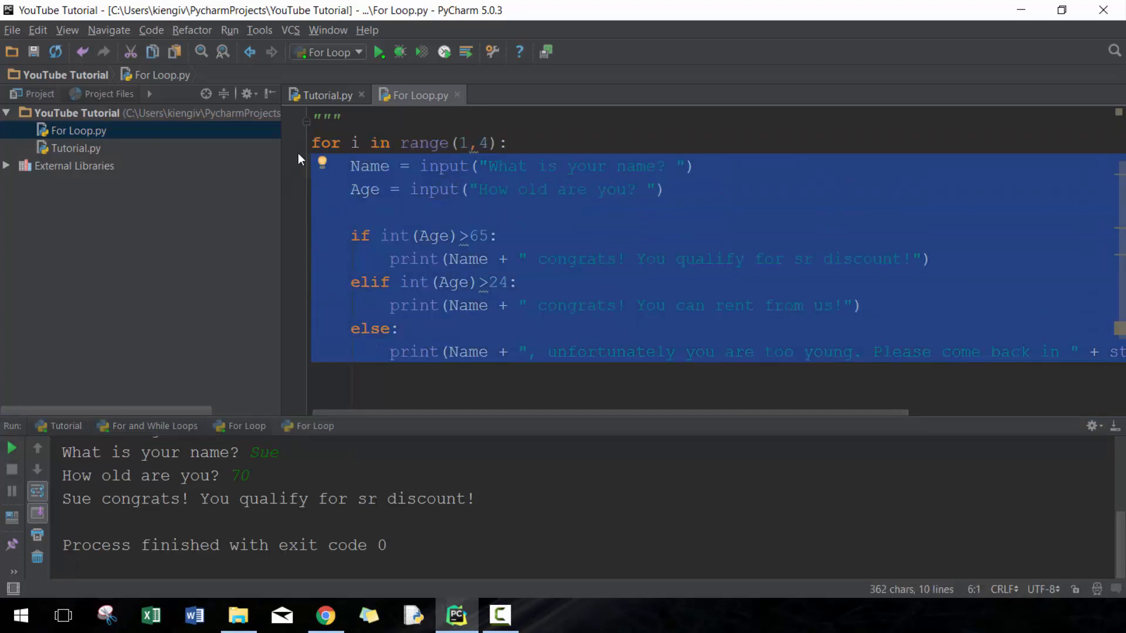
{"action": "mouse_move", "coordinate": [296, 153]}
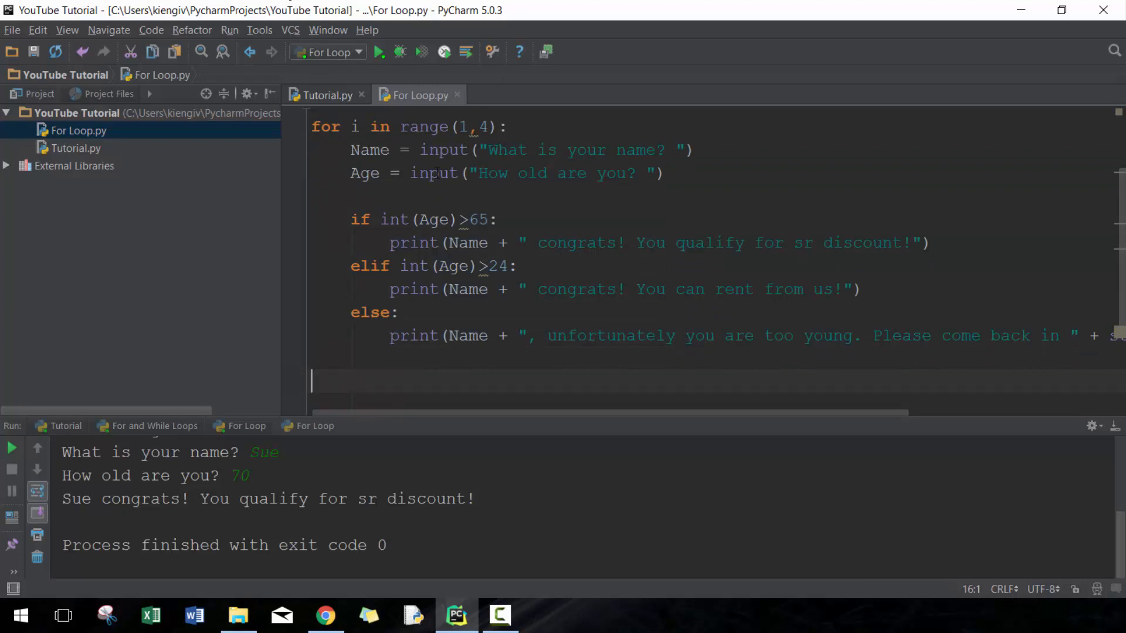
{"action": "mouse_move", "coordinate": [343, 352]}
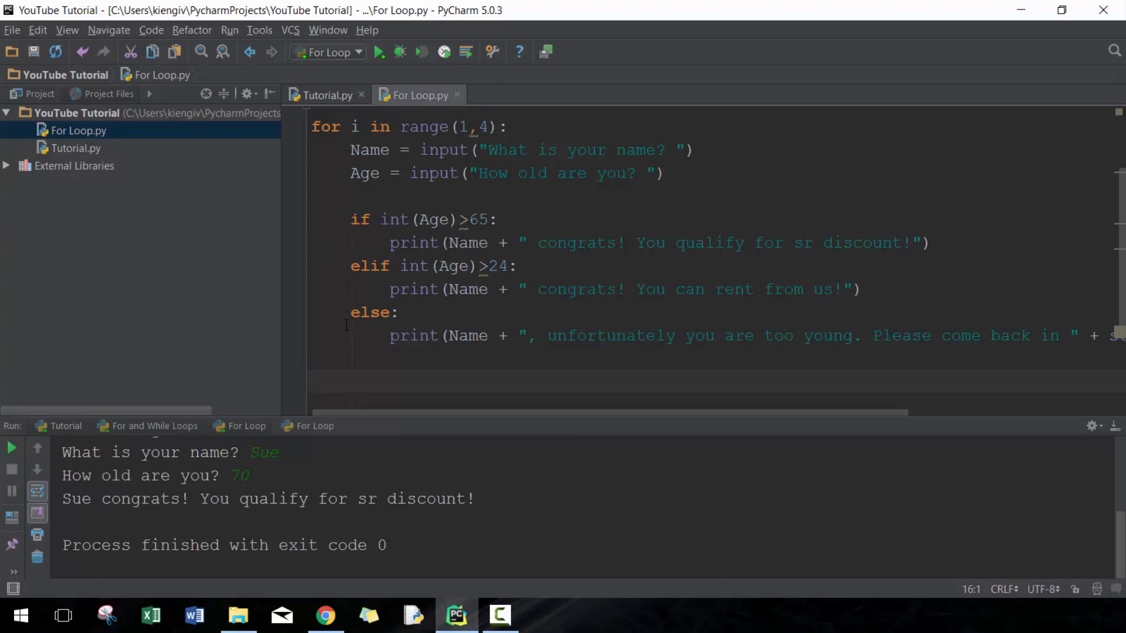
- Add an unindented print("Done!") line after the loop body
{"action": "type", "text": "print(\""}
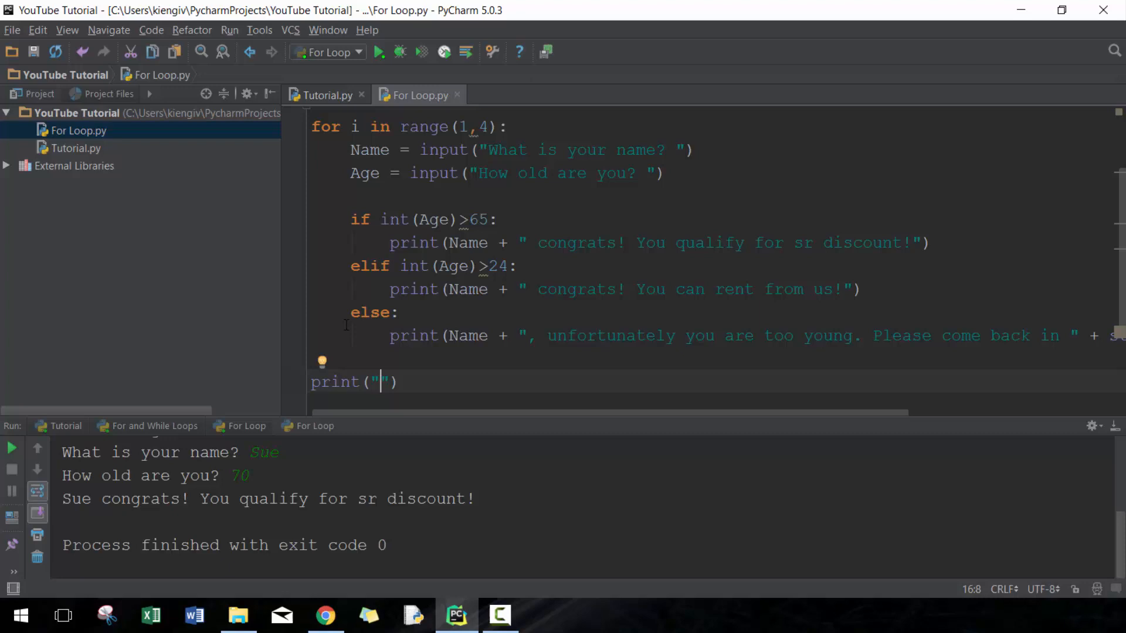
{"action": "type", "text": "Done!"}
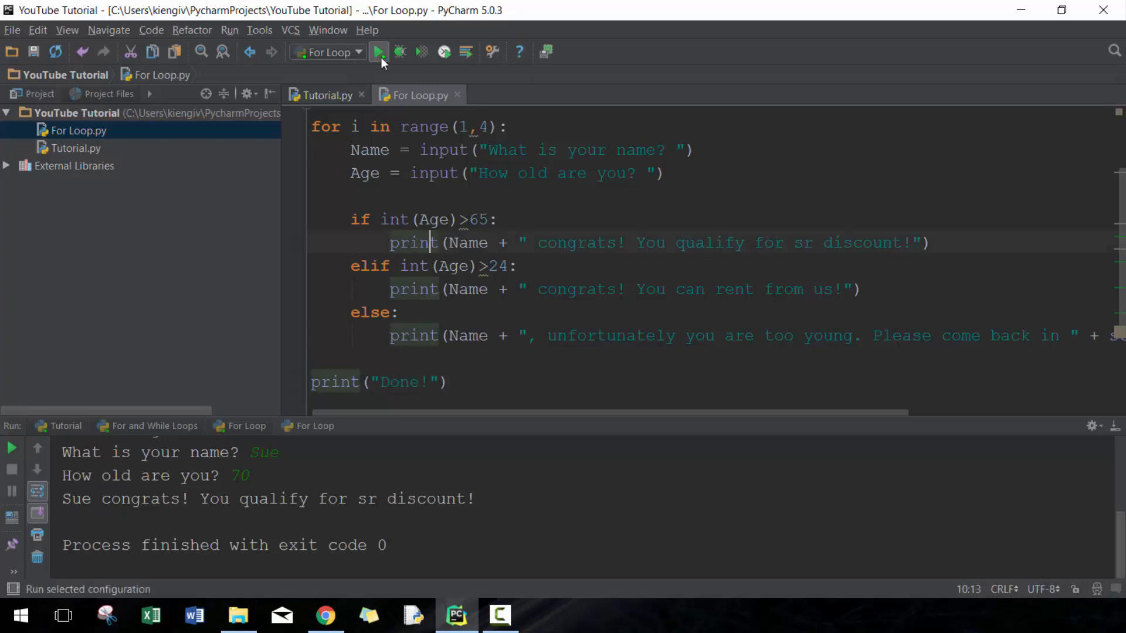
- Rerun the script answering a/18, b/256 and c/71 so Done! prints once at the end
{"action": "left_click", "coordinate": [377, 52]}
{"action": "type", "text": "a"}
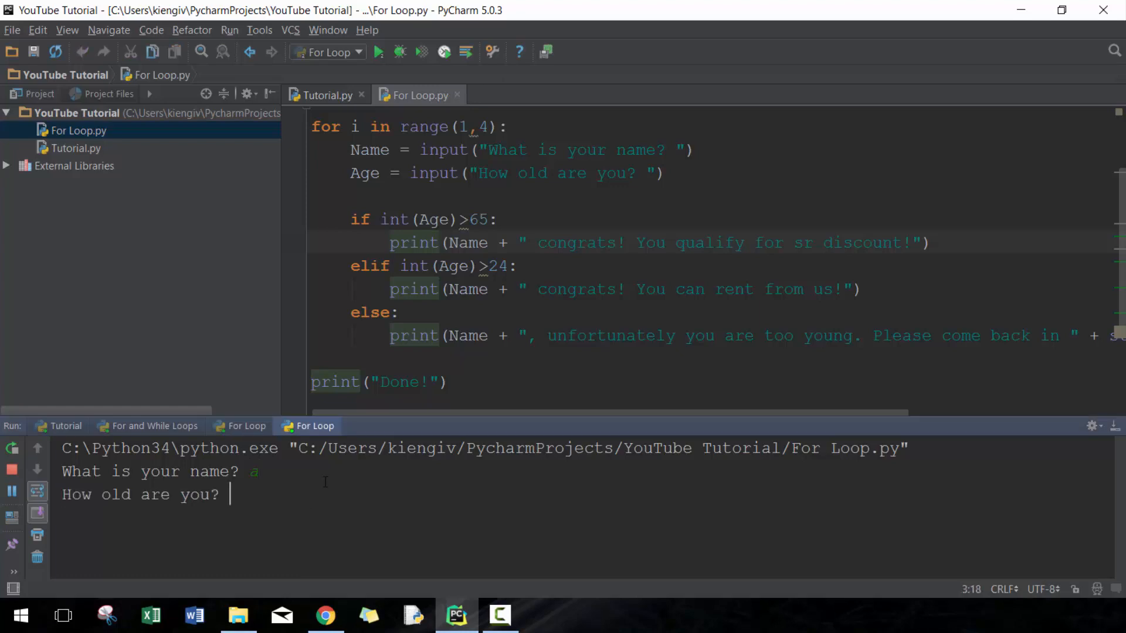
{"action": "type", "text": "18"}
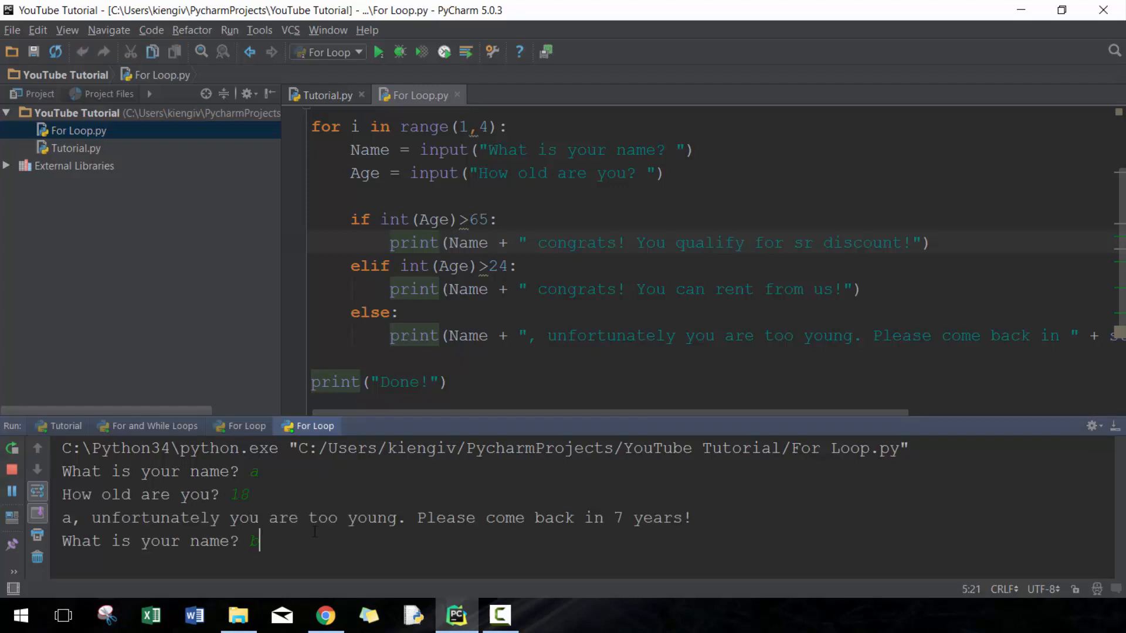
{"action": "type", "text": "256"}
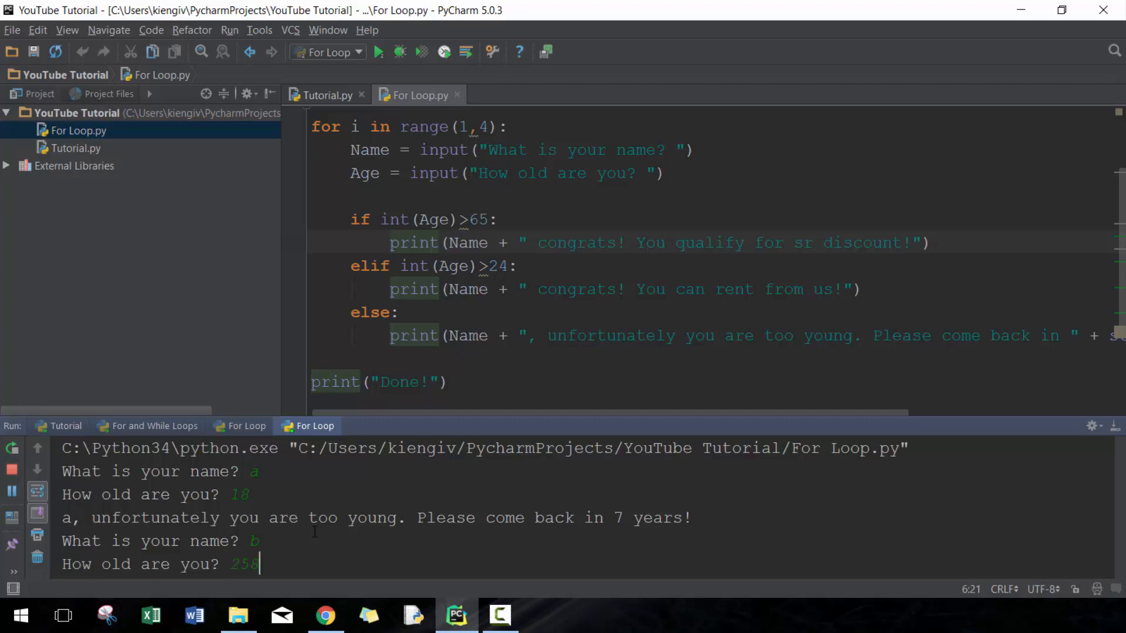
{"action": "key", "text": "Enter"}
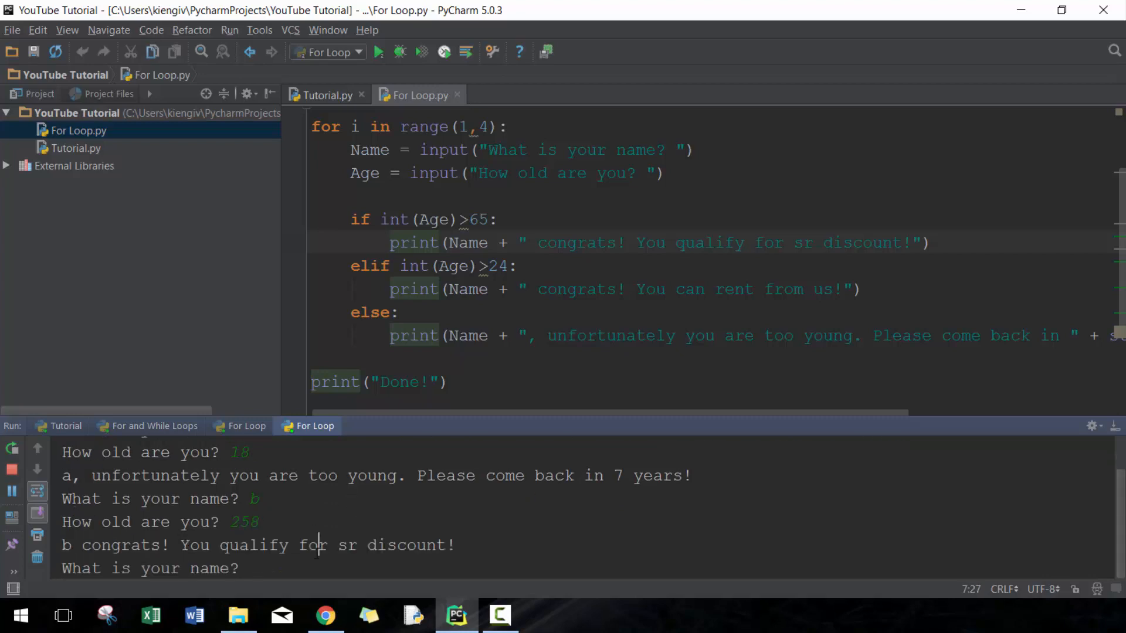
{"action": "type", "text": "c"}
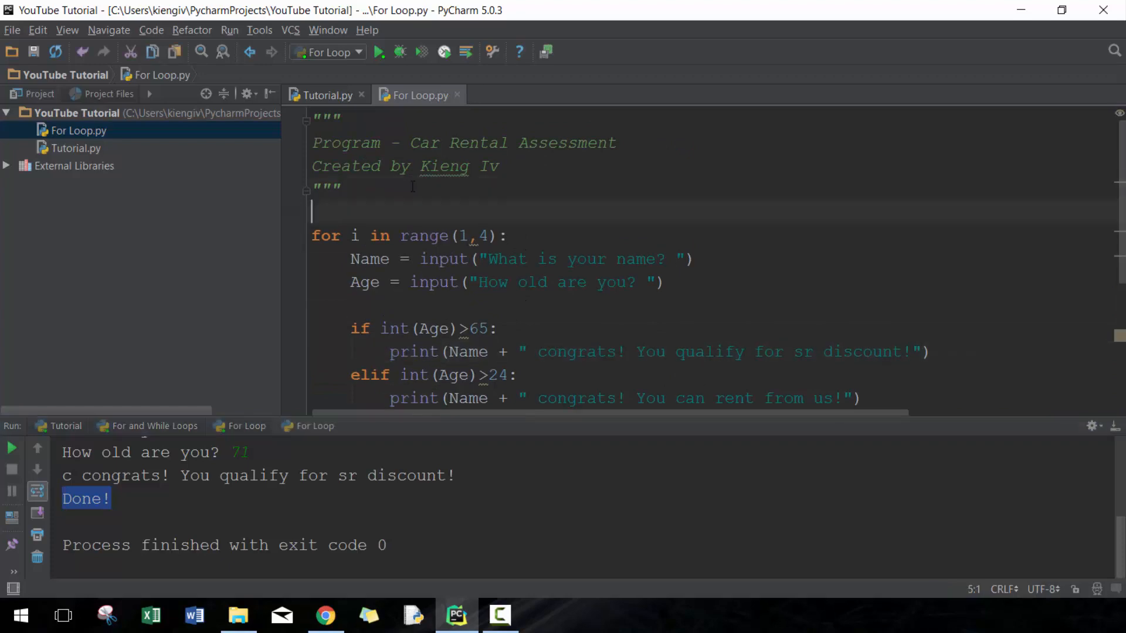
- Define NameList = ["Kieng","Ahmed","Sue"] on a new line above the for loop
{"action": "key", "text": "Enter"}
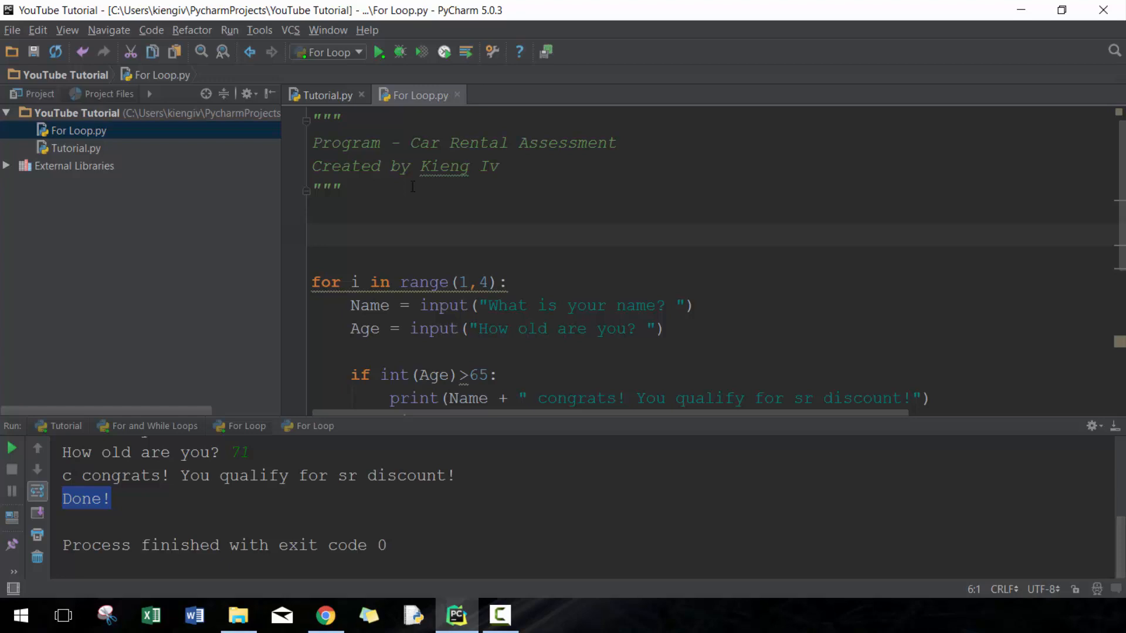
{"action": "type", "text": "Name"}
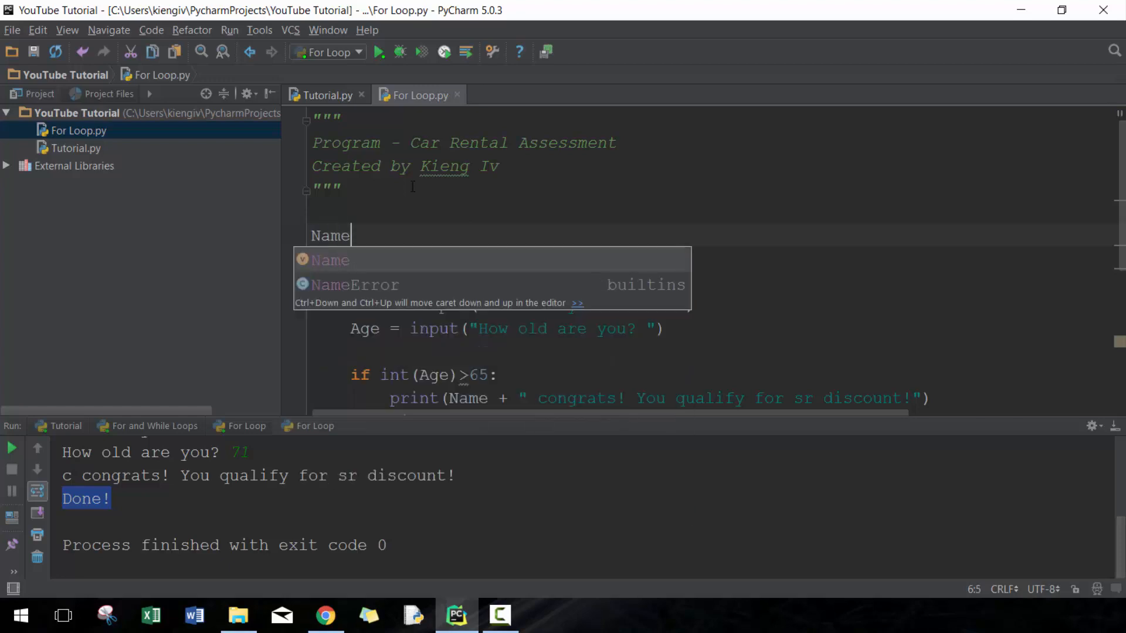
{"action": "type", "text": "List ="}
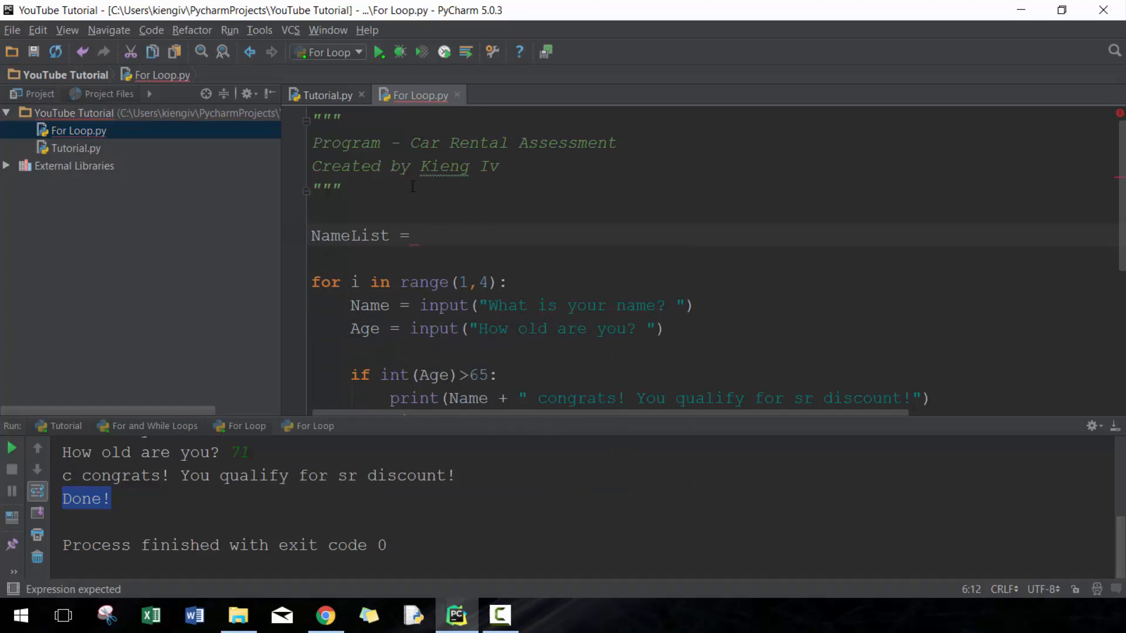
{"action": "type", "text": "["}
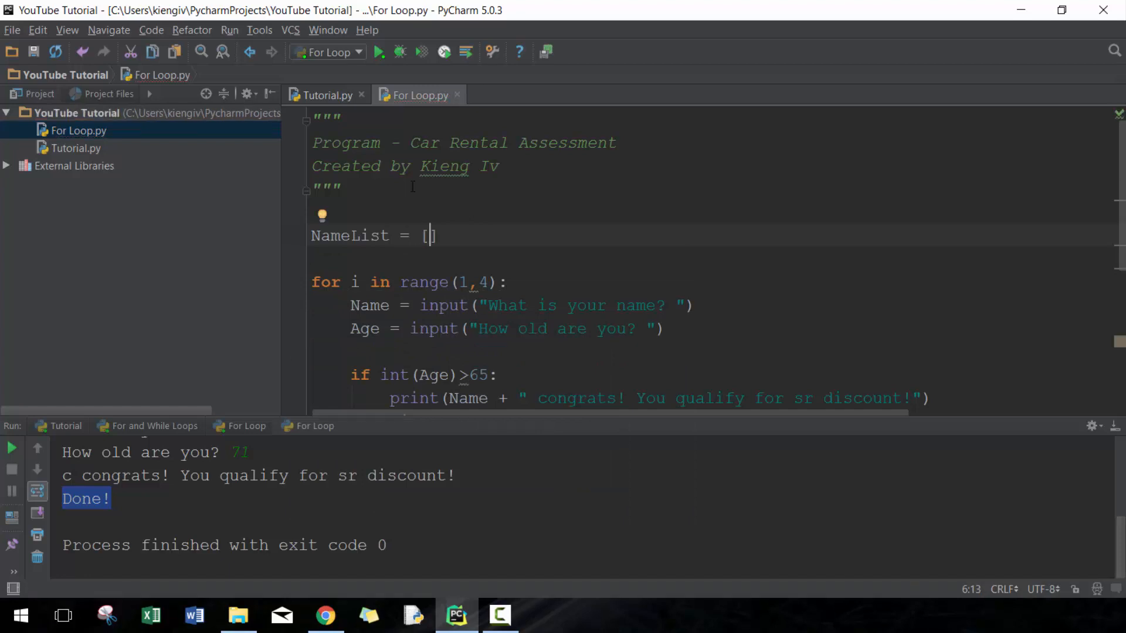
{"action": "type", "text": "\""}
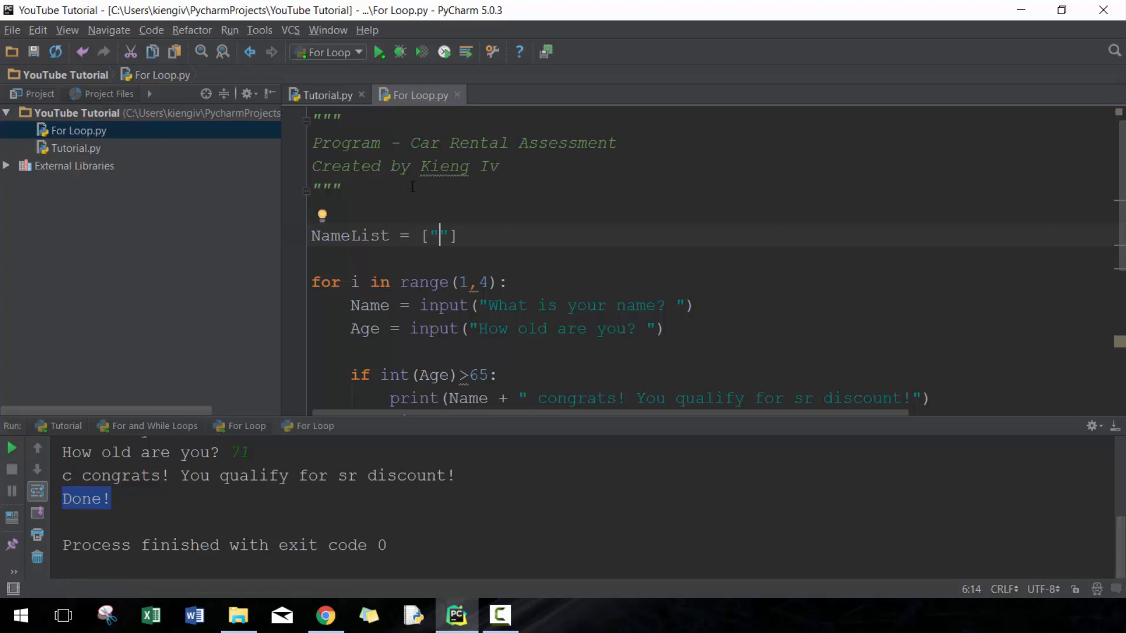
{"action": "type", "text": "Kieng"}
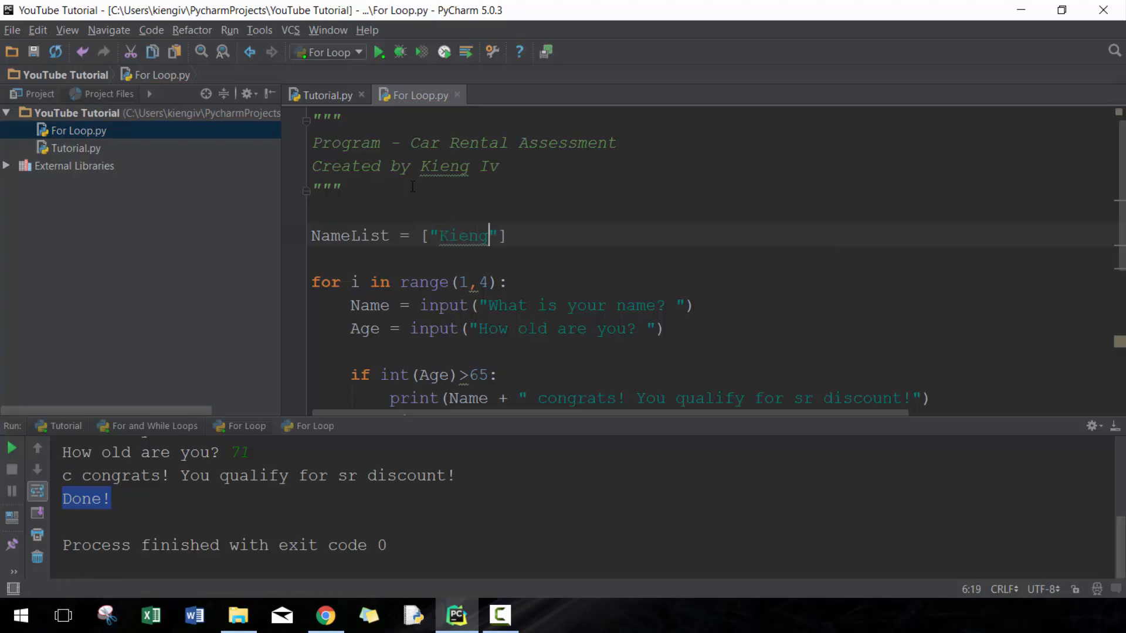
{"action": "type", "text": ",\"\""}
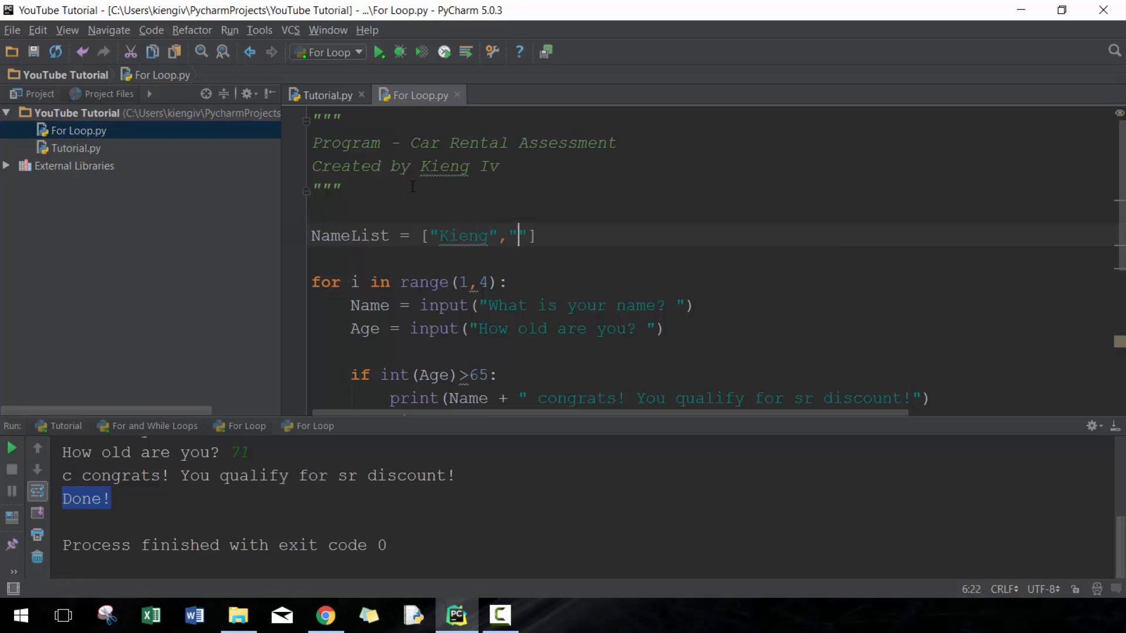
{"action": "type", "text": "Ahmed"}
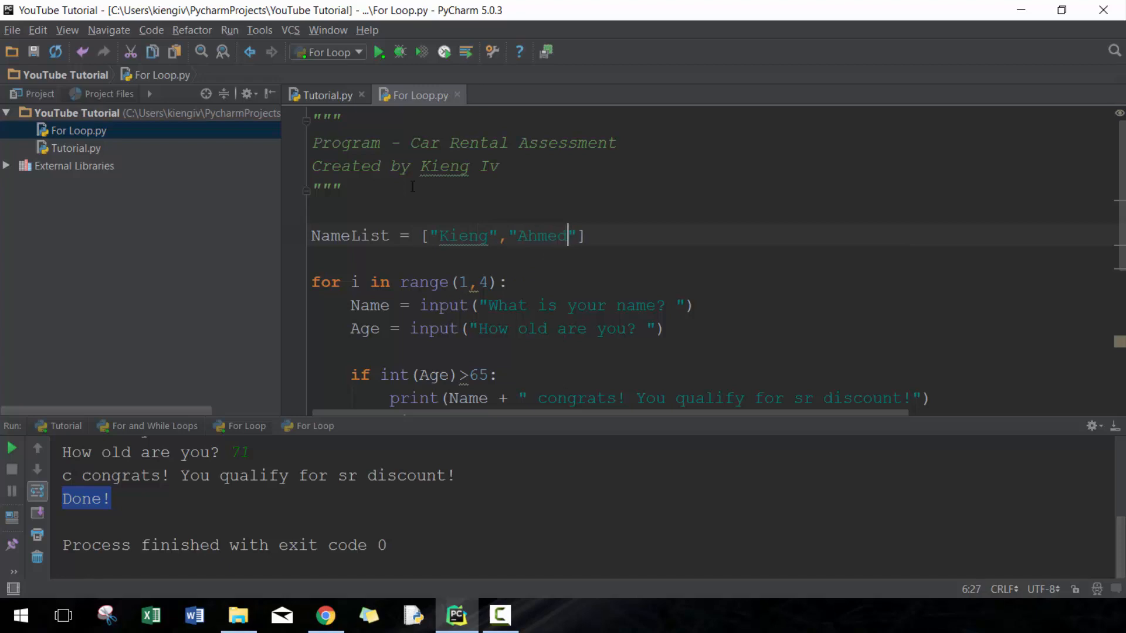
{"action": "type", "text": ",\"Sue\""}
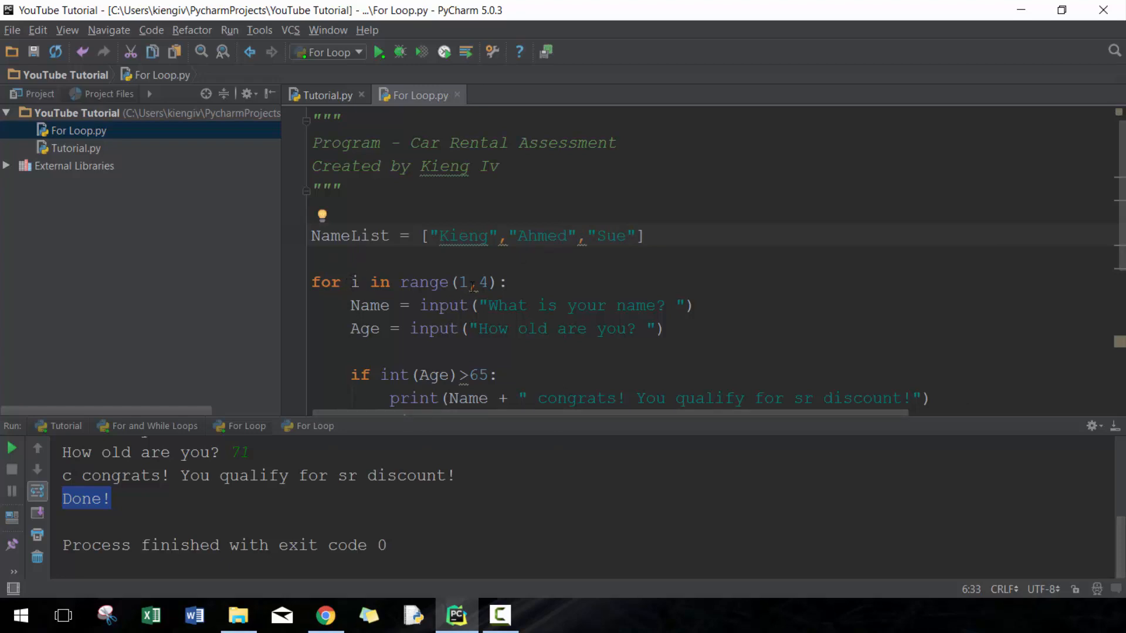
- Change the header to for Name in NameList: and comment out the Name = input line with triple quotes
{"action": "scroll", "scroll_direction": "down", "scroll_amount": 3}
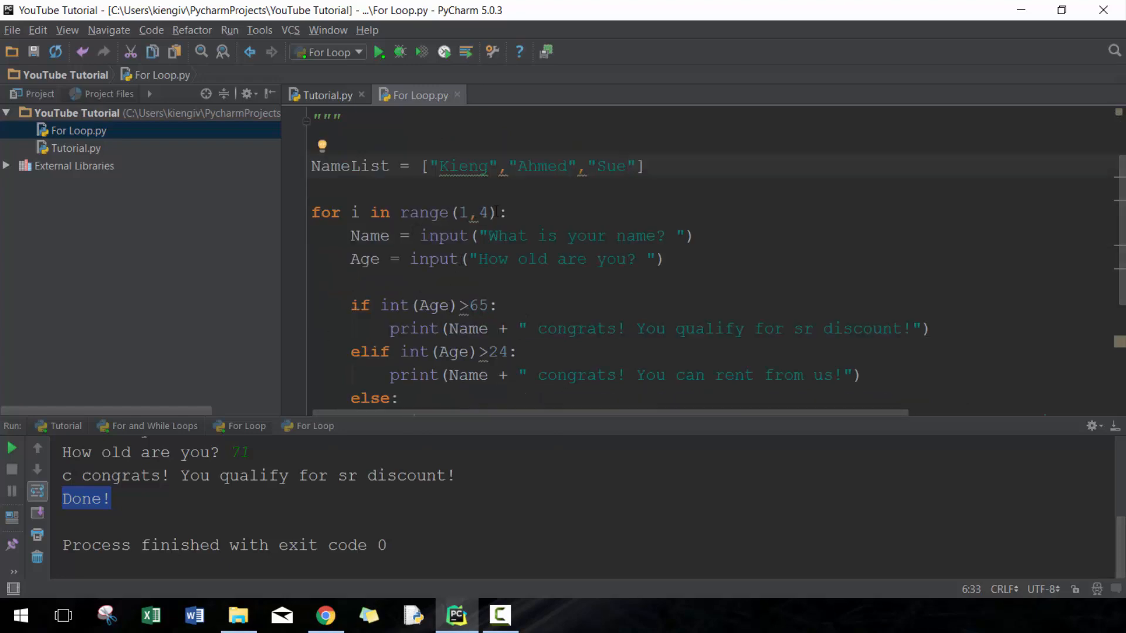
{"action": "left_click_drag", "start_coordinate": [351, 212], "coordinate": [487, 213]}
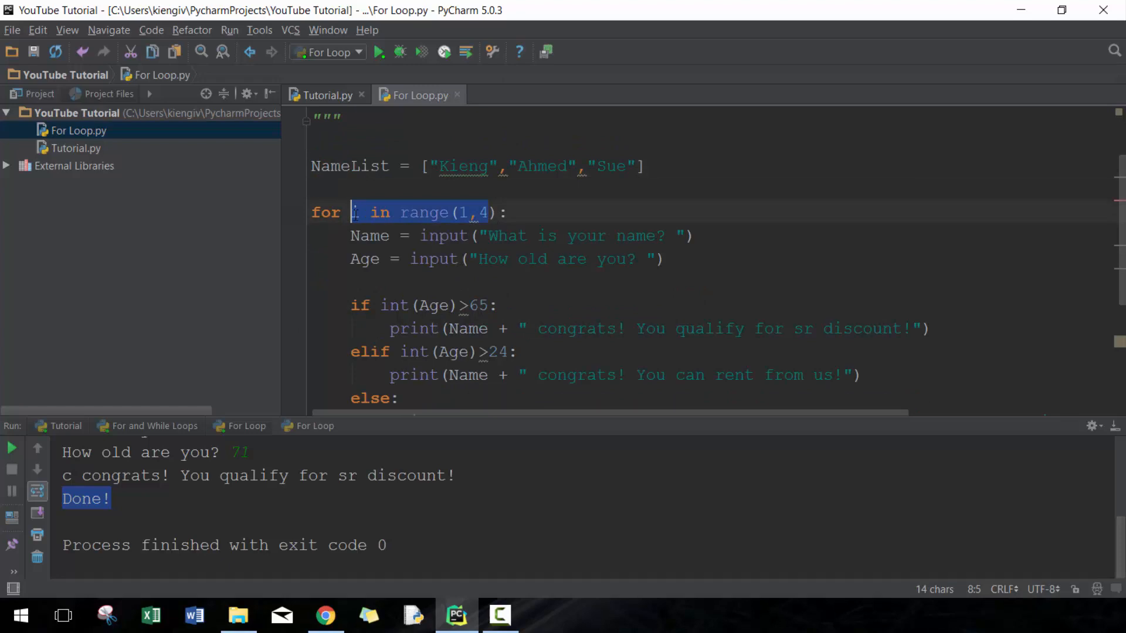
{"action": "type", "text": "Name ):"}
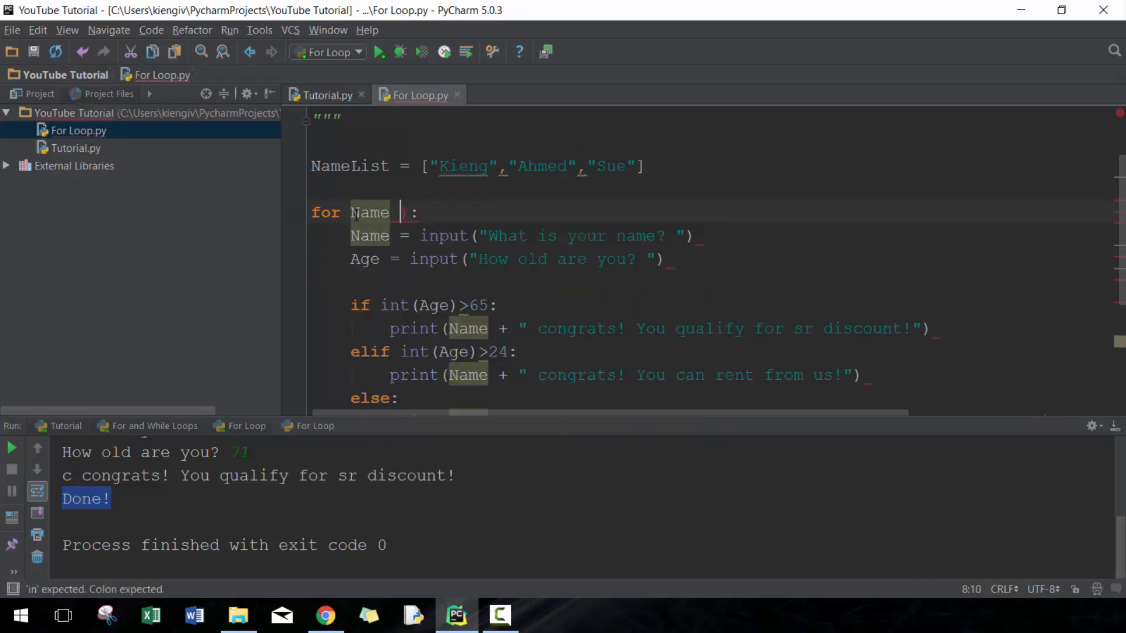
{"action": "type", "text": "in Nam"}
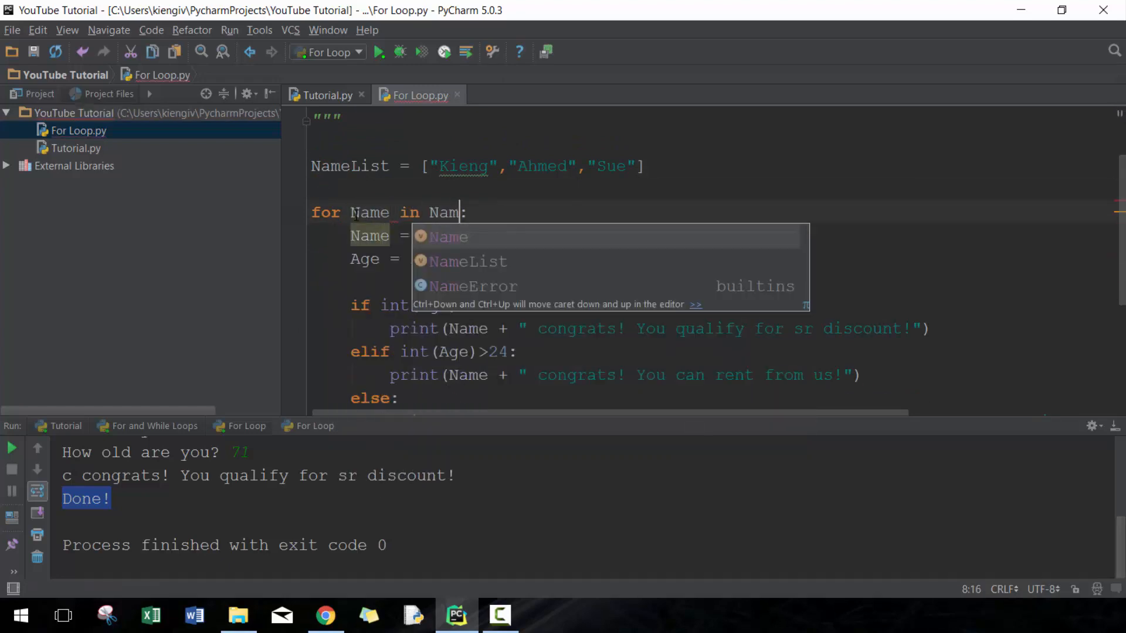
{"action": "left_click", "coordinate": [467, 261]}
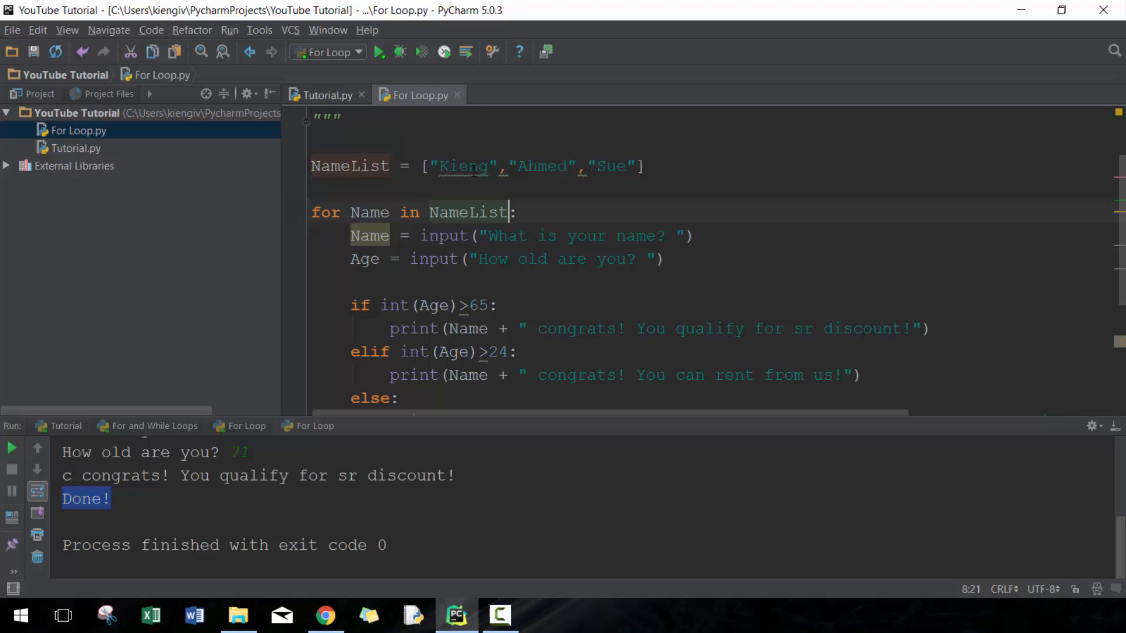
{"action": "left_click", "coordinate": [351, 213]}
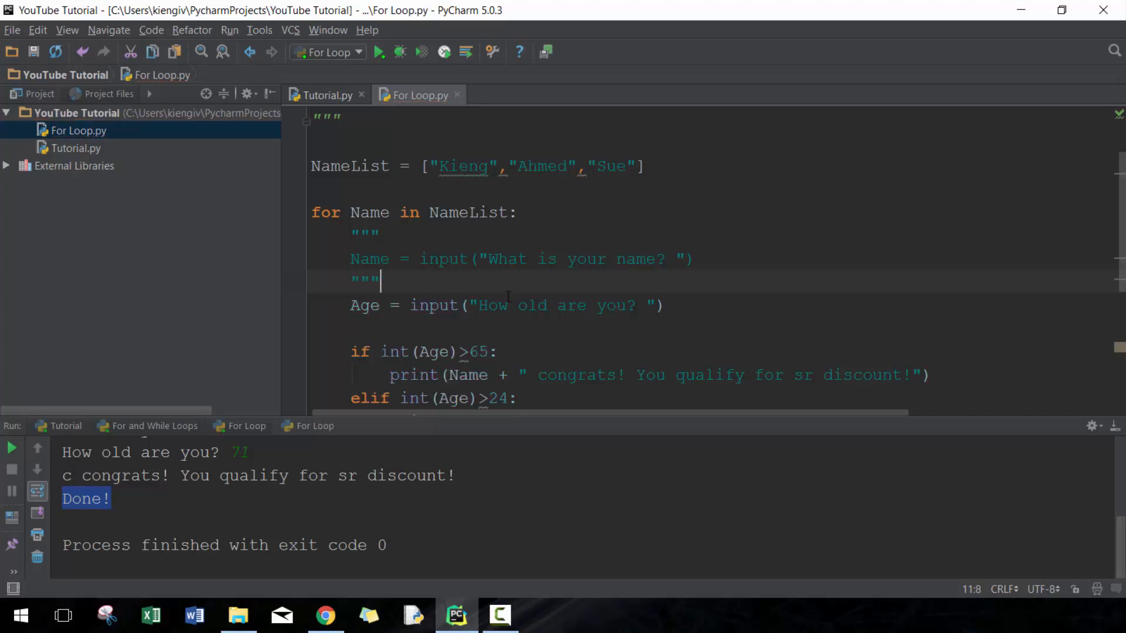
- Make the age prompt read input("How old are you " + Name)
{"action": "scroll", "scroll_direction": "down", "scroll_amount": 3}
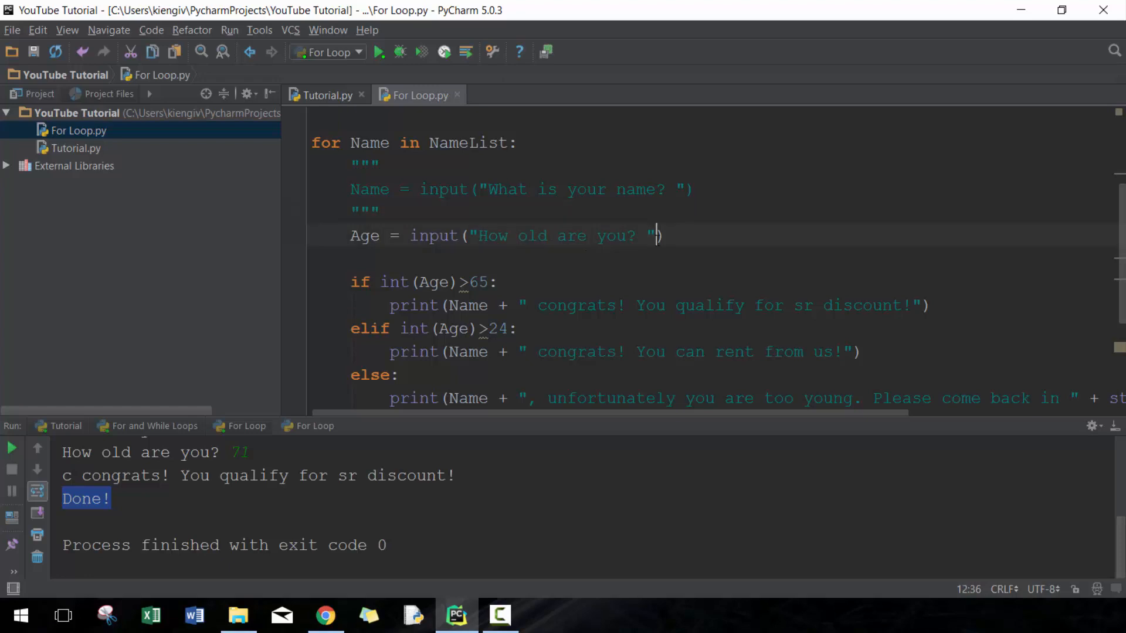
{"action": "type", "text": "+N"}
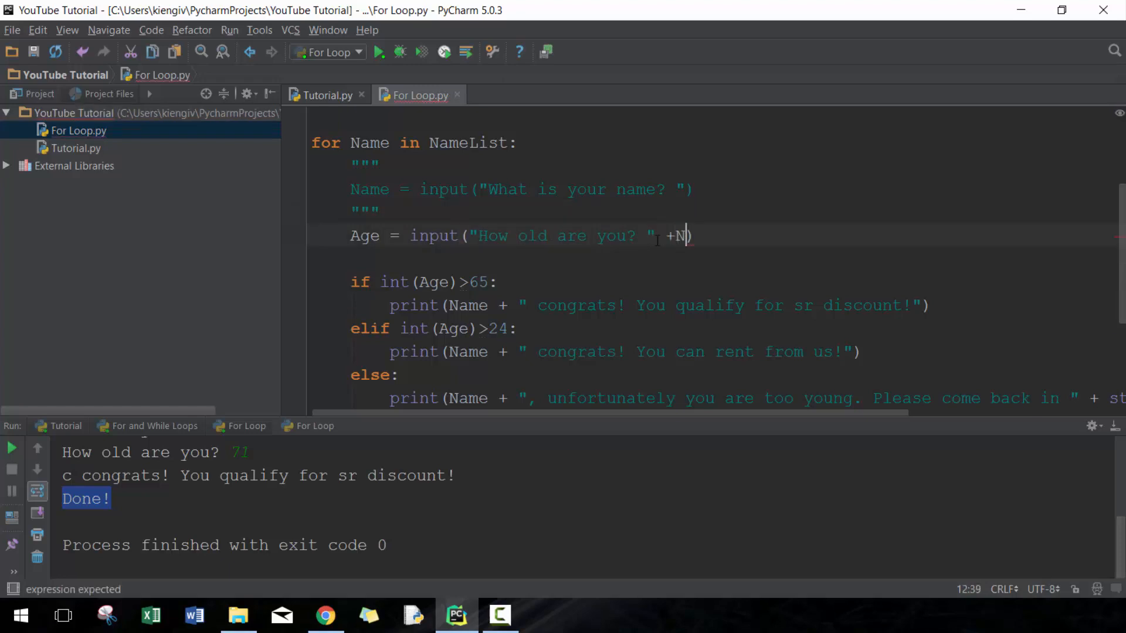
{"action": "type", "text": "ame"}
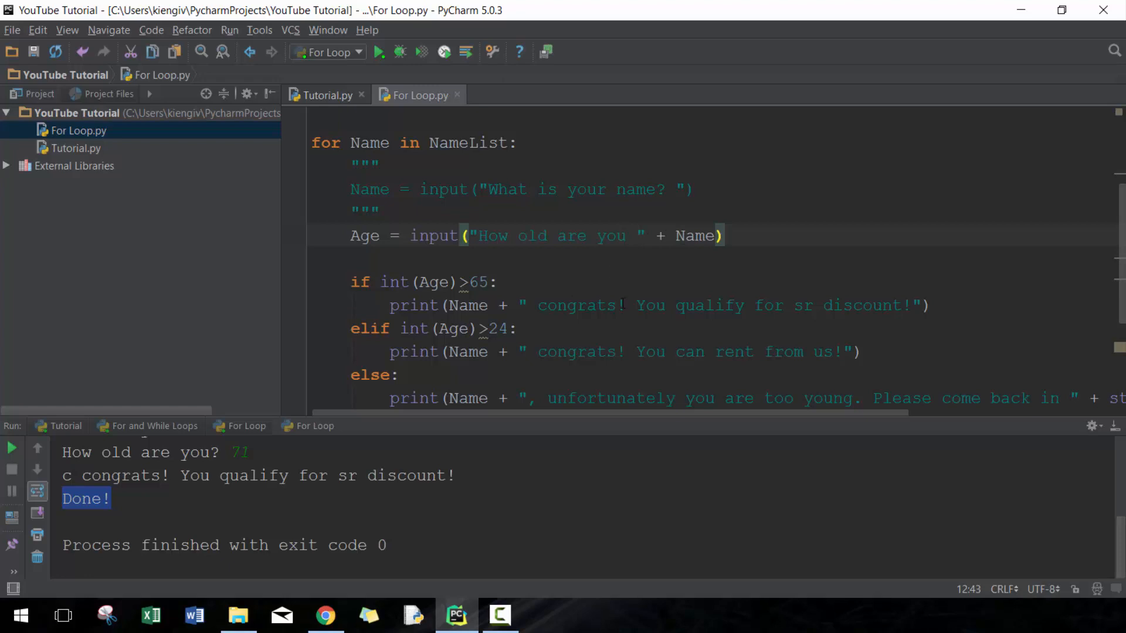
{"action": "scroll", "scroll_direction": "down", "scroll_amount": 3}
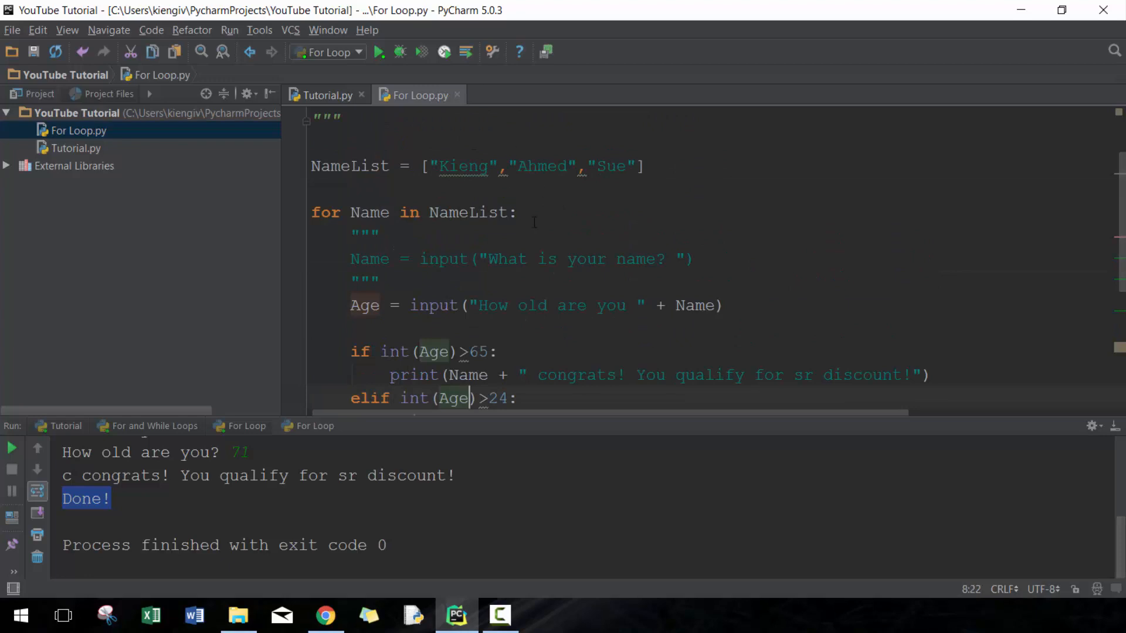
- Append + "?" to the age prompt, run the script, and answer Ahmed's age as 70
{"action": "left_click", "coordinate": [379, 53]}
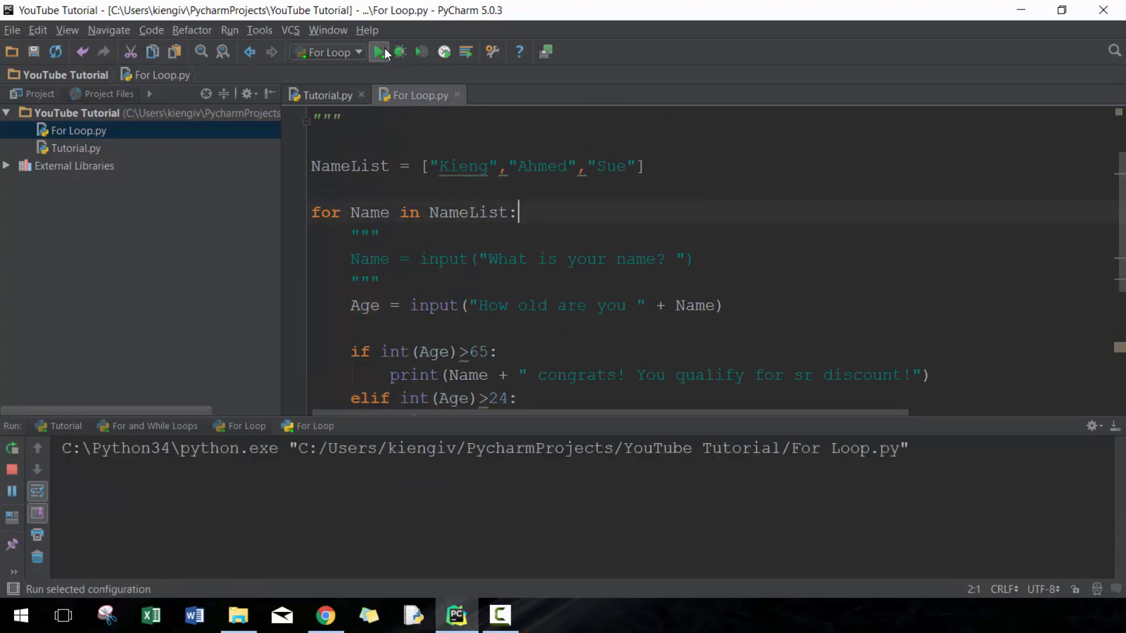
{"action": "left_click", "coordinate": [377, 53]}
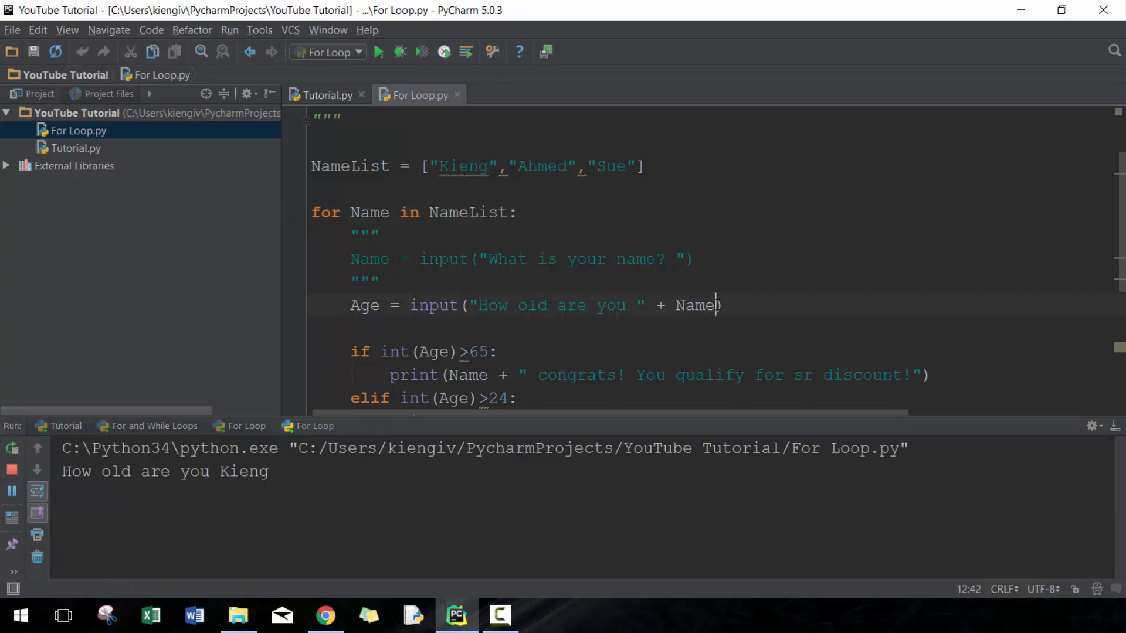
{"action": "type", "text": "+ \"?\""}
{"action": "type", "text": "28"}
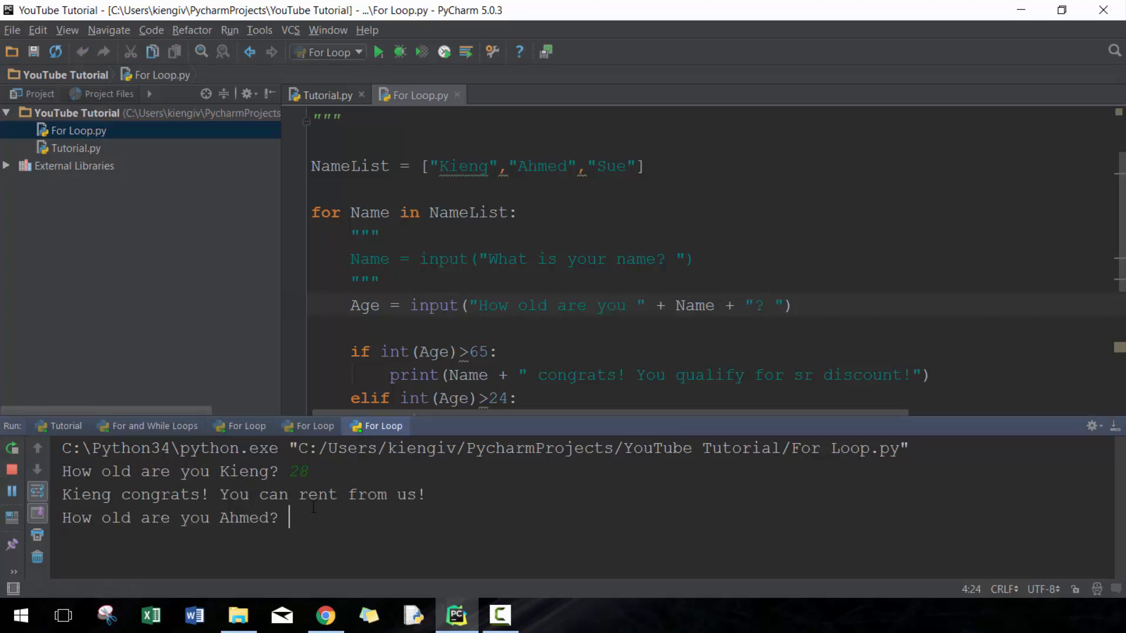
{"action": "type", "text": "70"}
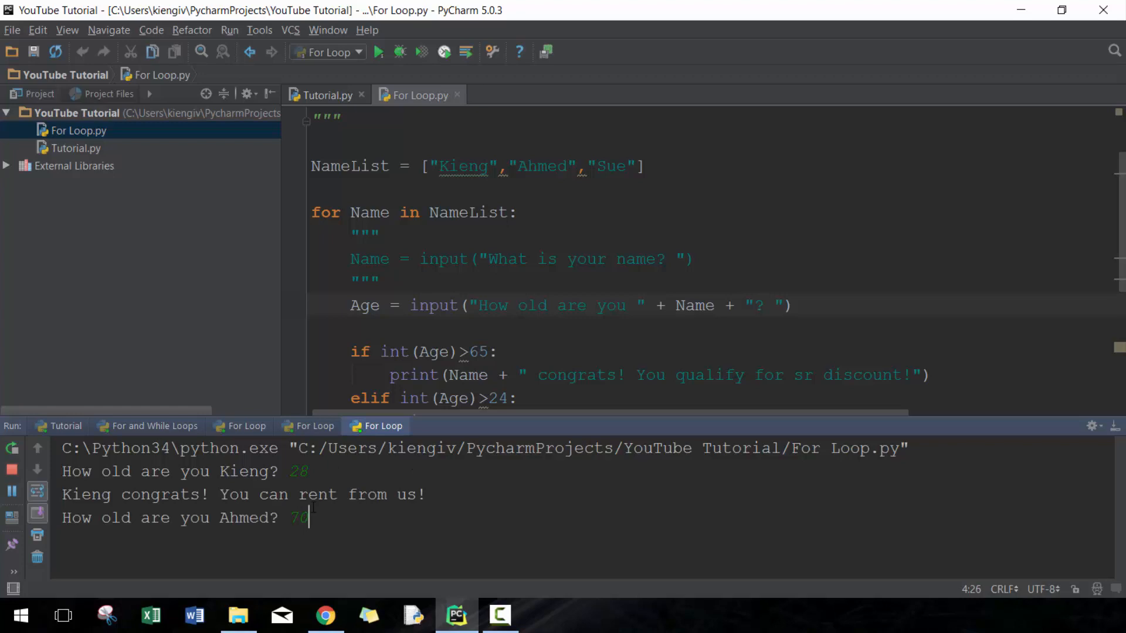
{"action": "key", "text": "Enter"}
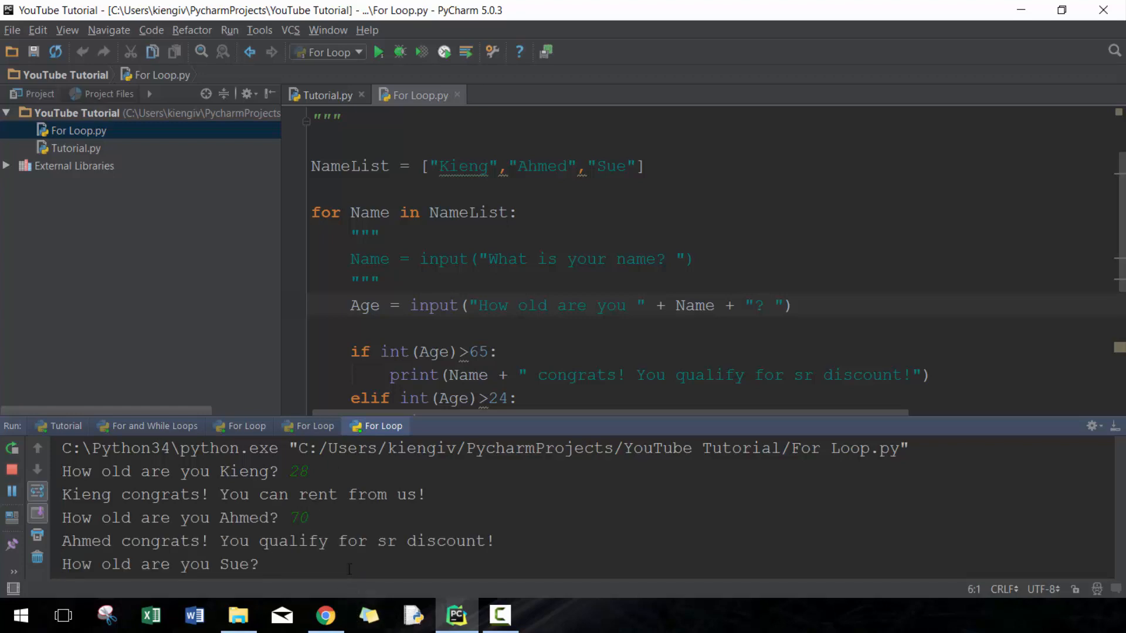